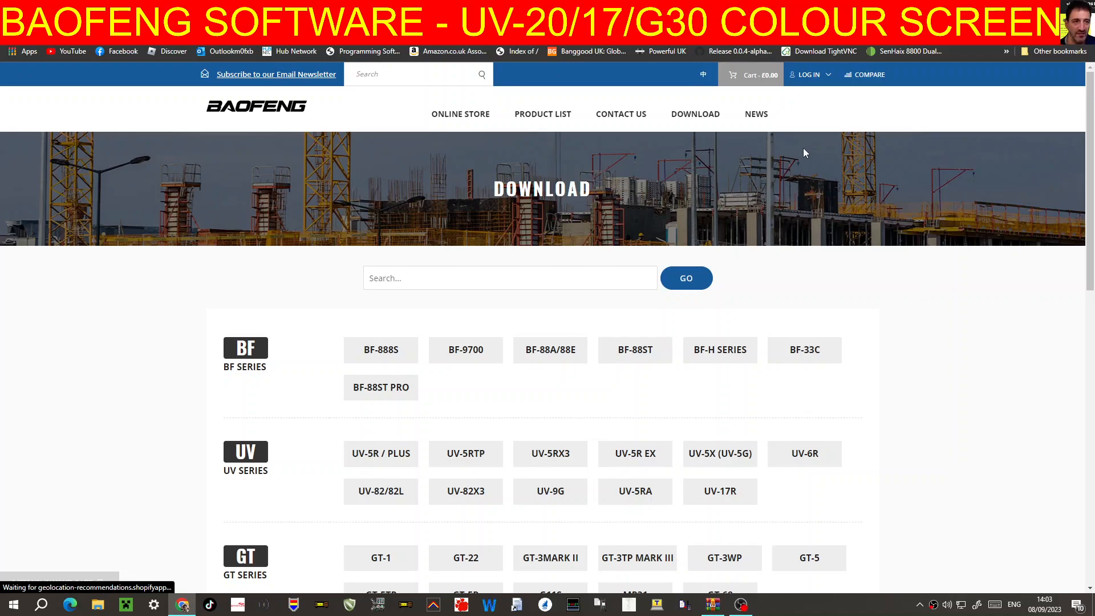
Open the UV-17R User Manual PDF from Baofeng's downloads and zoom in to read it
{"action": "scroll", "scroll_direction": "down", "scroll_amount": 3}
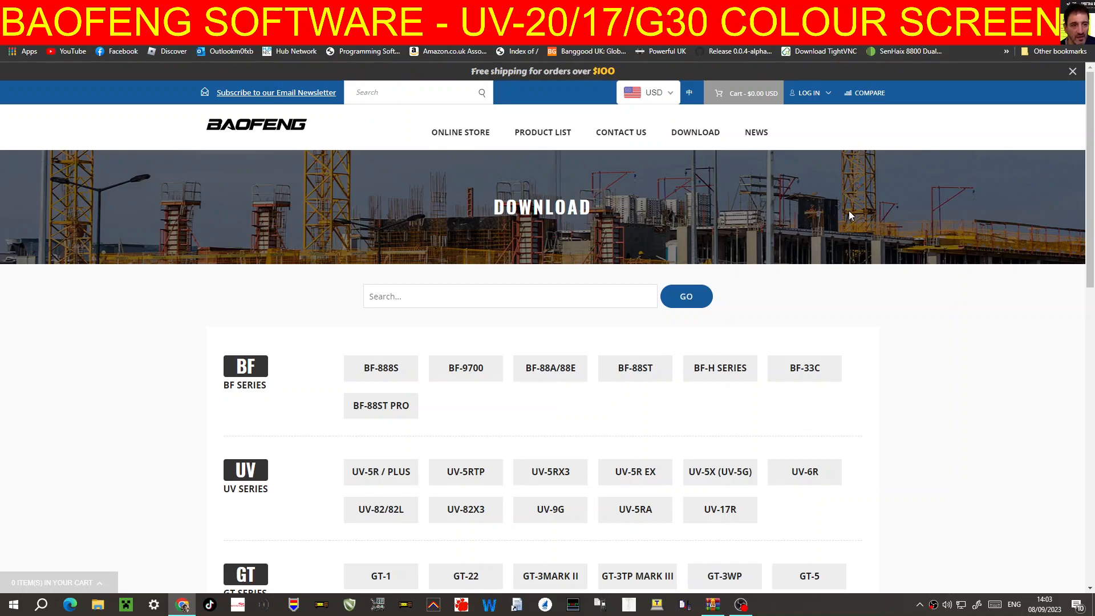
{"action": "mouse_move", "coordinate": [846, 381]}
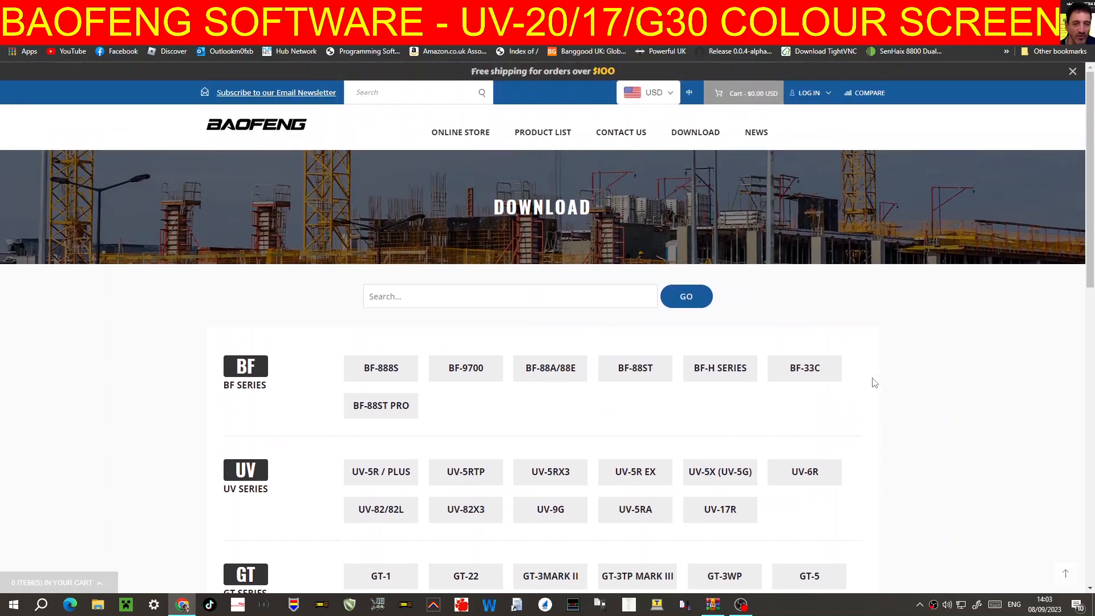
{"action": "scroll", "scroll_direction": "down", "scroll_amount": 3}
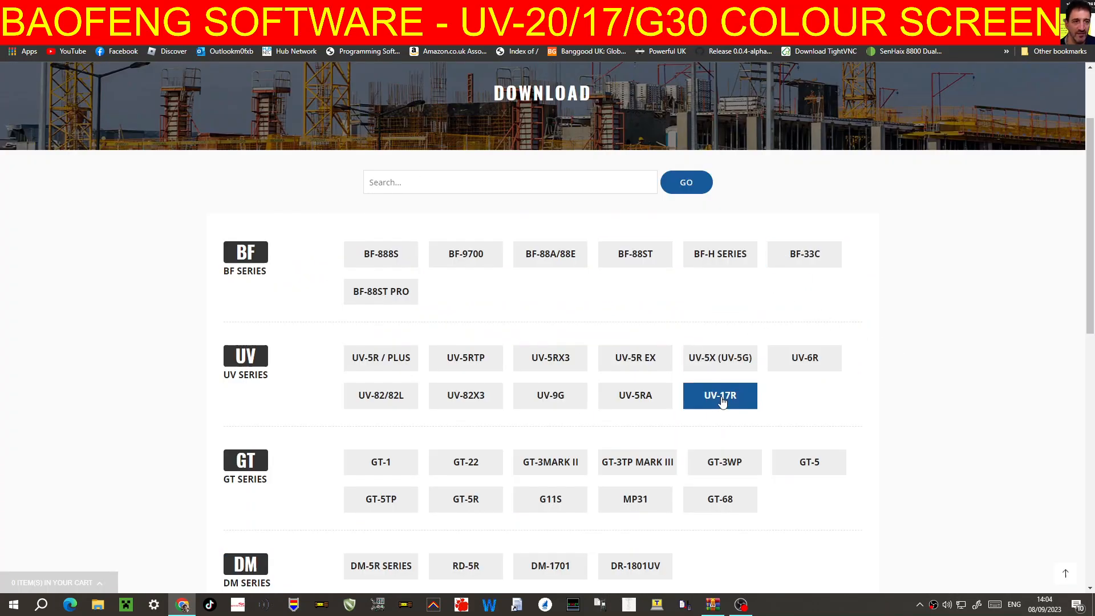
{"action": "left_click", "coordinate": [719, 395]}
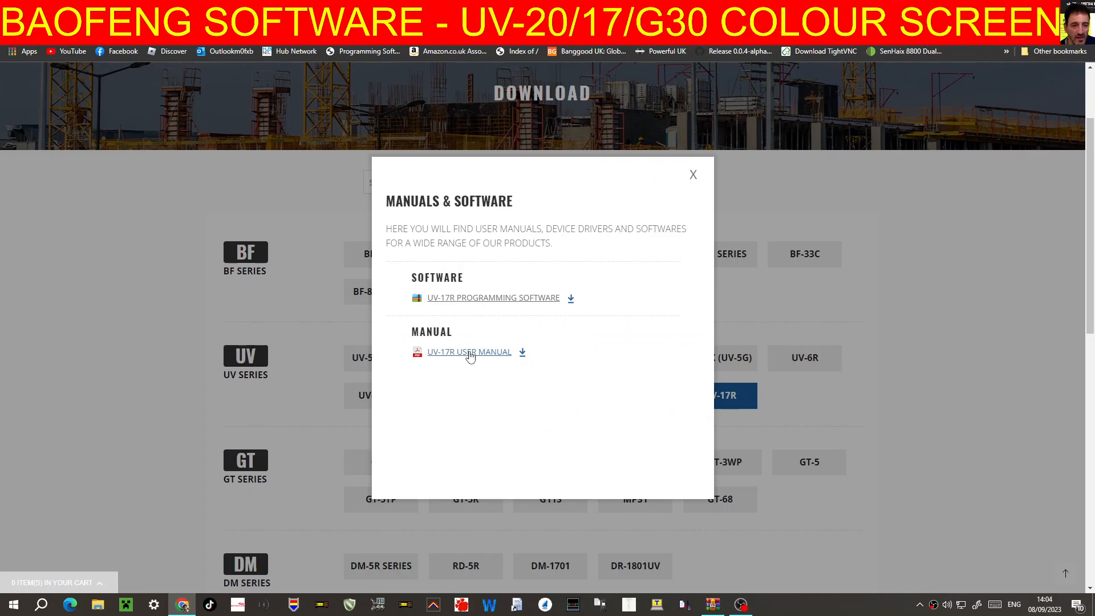
{"action": "left_click", "coordinate": [469, 351]}
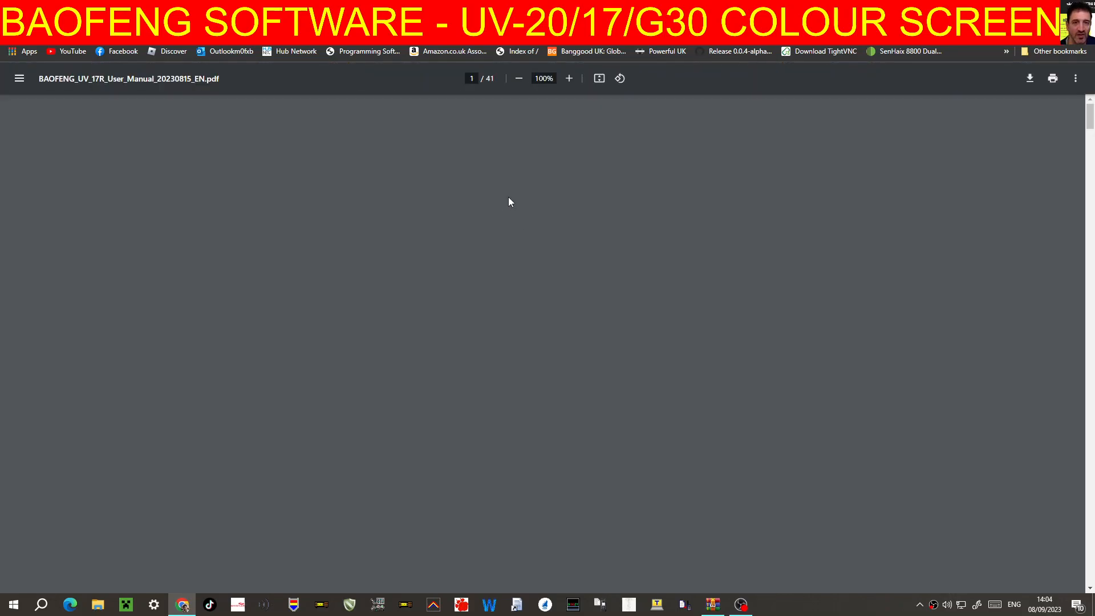
{"action": "left_click", "coordinate": [568, 78]}
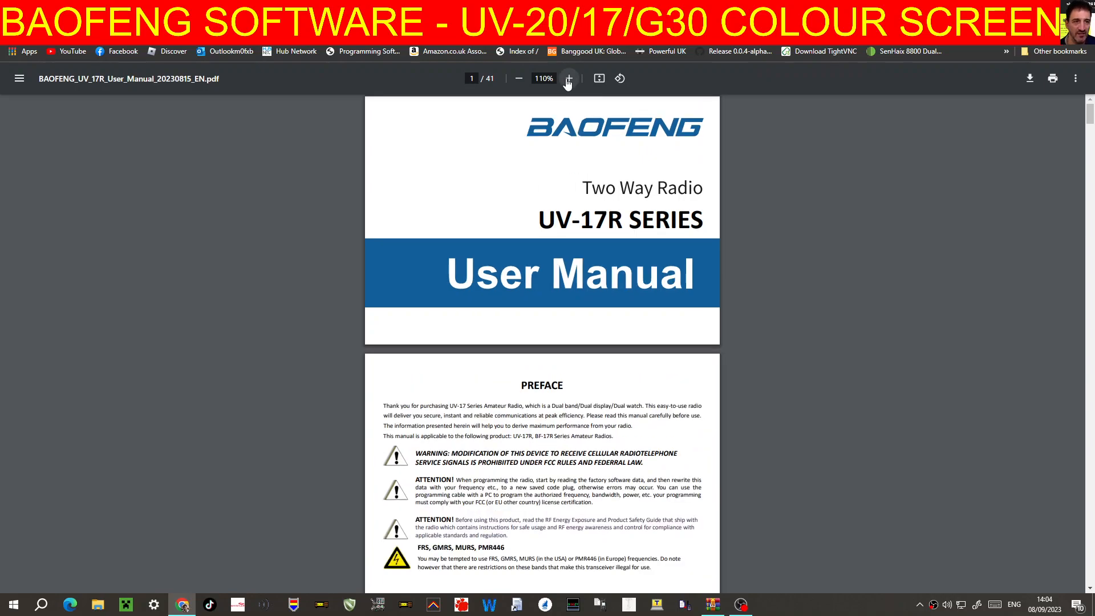
{"action": "left_click", "coordinate": [568, 78]}
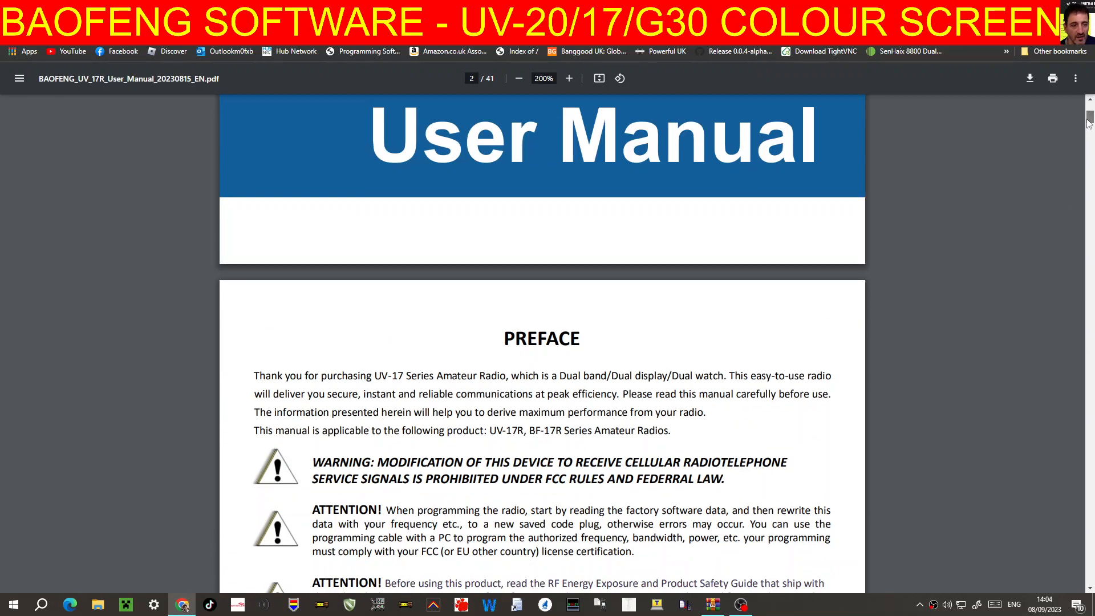
{"action": "scroll", "scroll_direction": "down", "scroll_amount": 3}
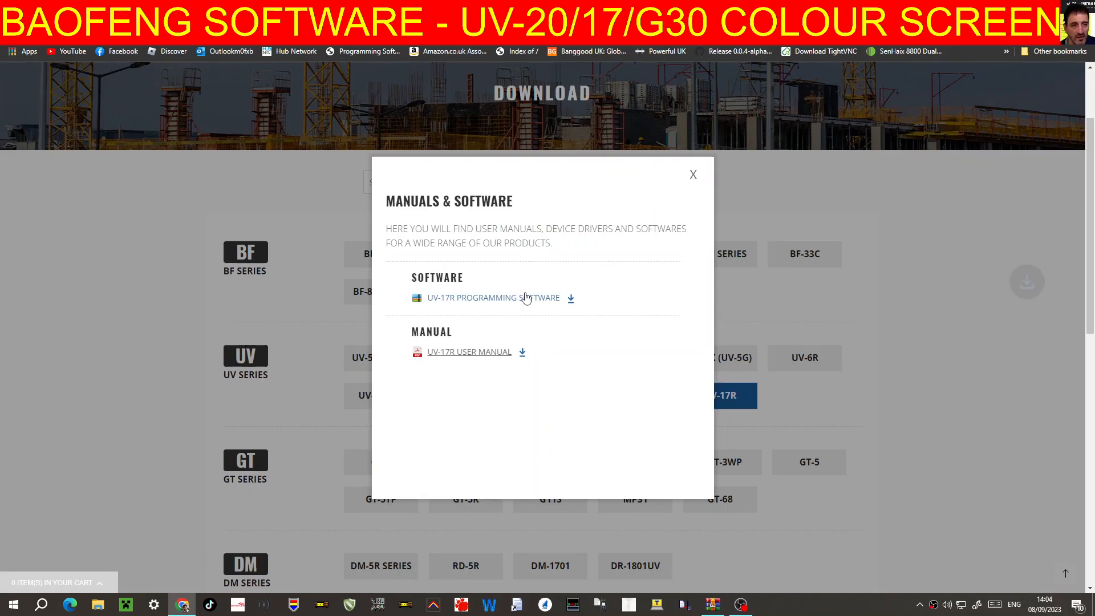
Run the T6UV setup from the UV-17R CPS zip with a desktop shortcut and launch it
{"action": "left_click", "coordinate": [492, 298]}
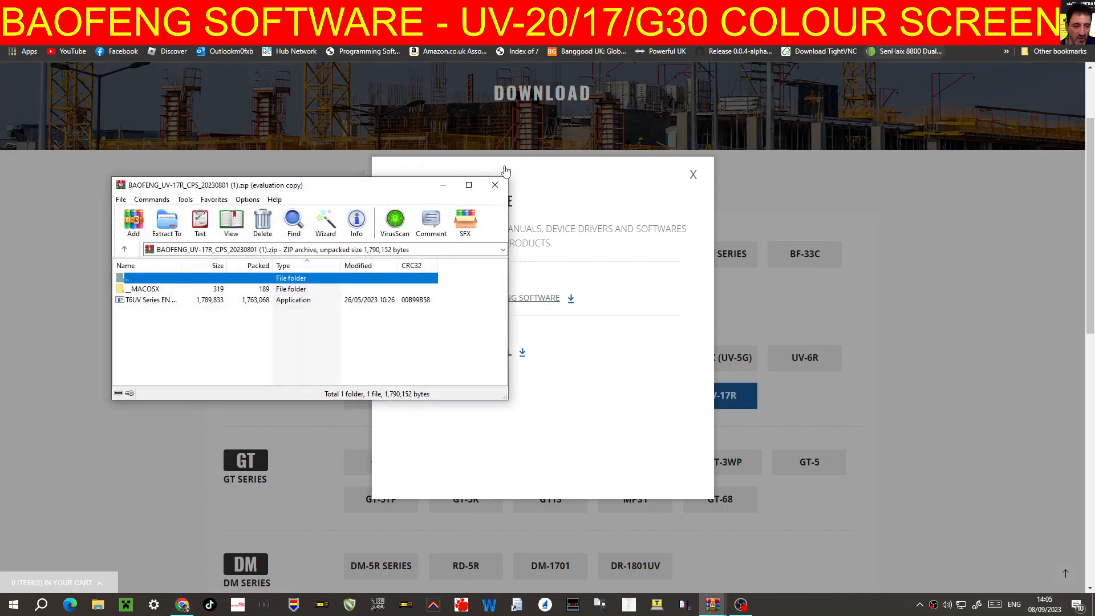
{"action": "double_click", "coordinate": [167, 299]}
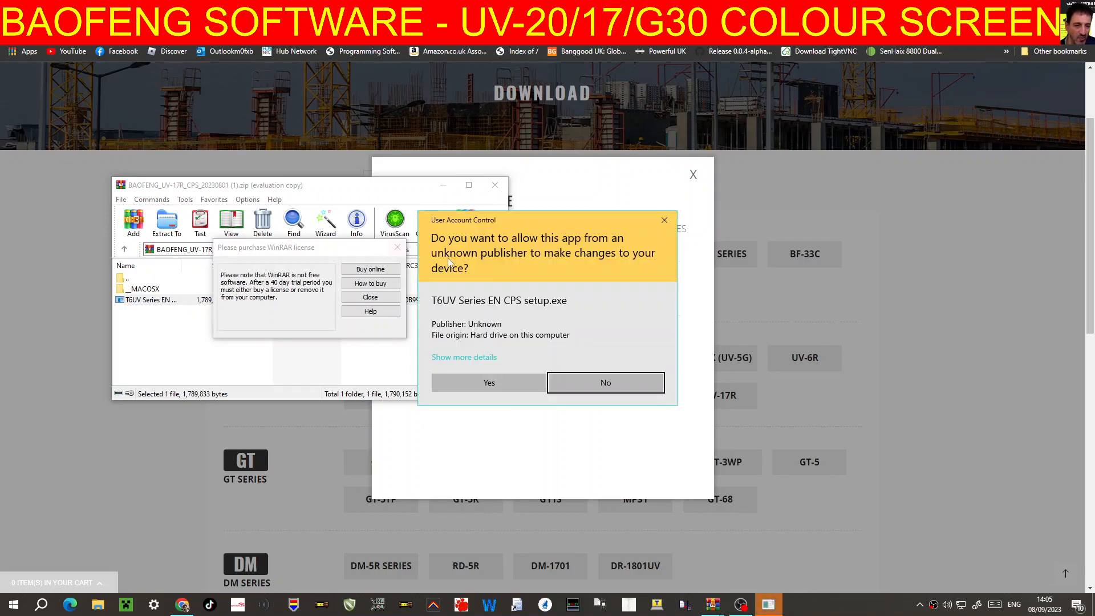
{"action": "mouse_move", "coordinate": [488, 382]}
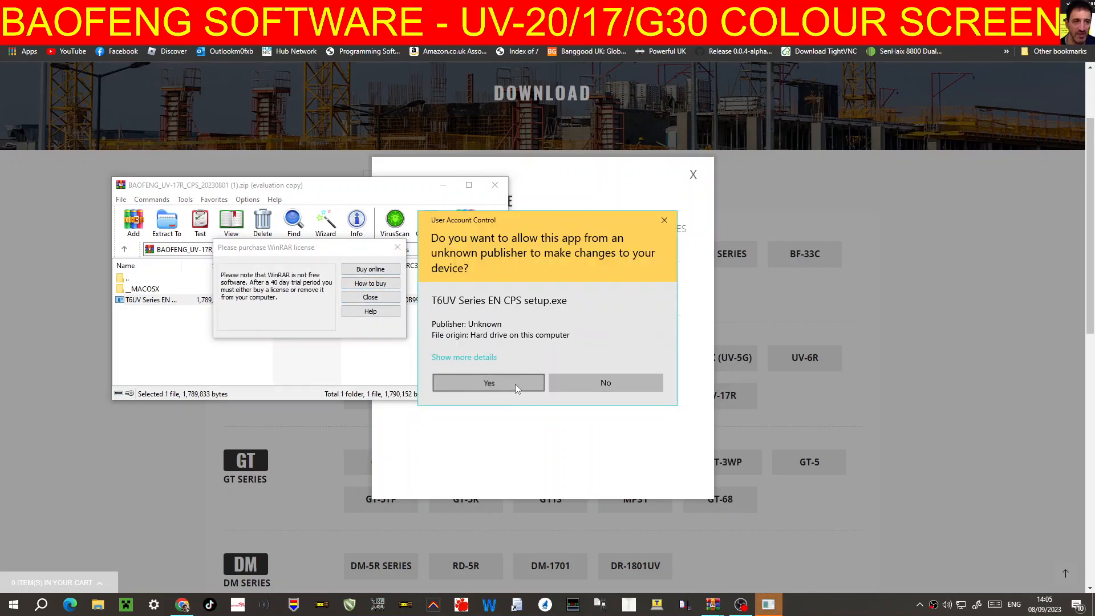
{"action": "left_click", "coordinate": [488, 383]}
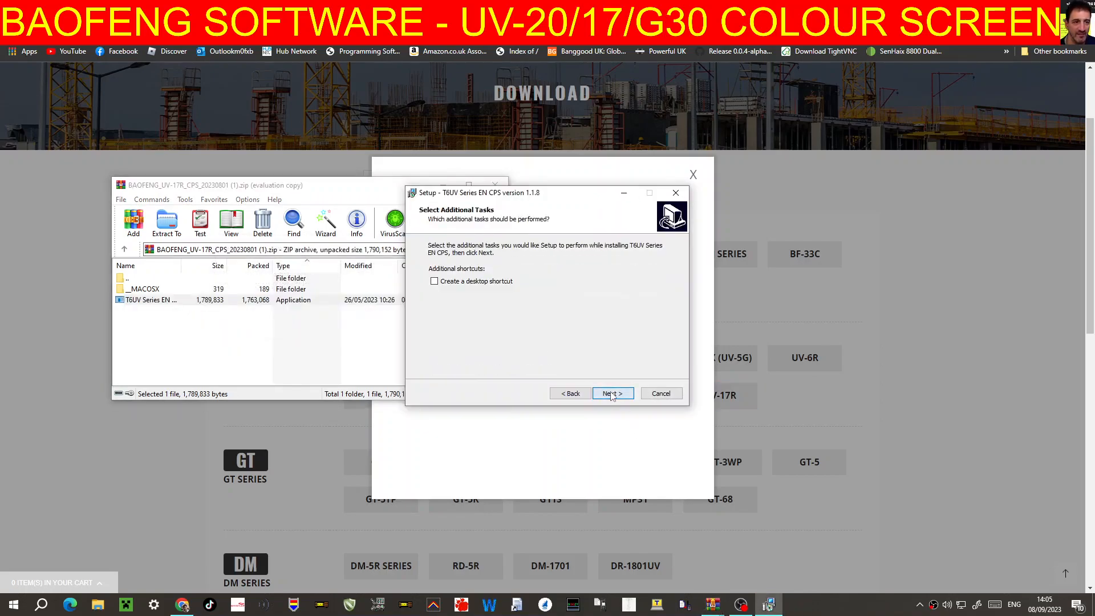
{"action": "mouse_move", "coordinate": [441, 312]}
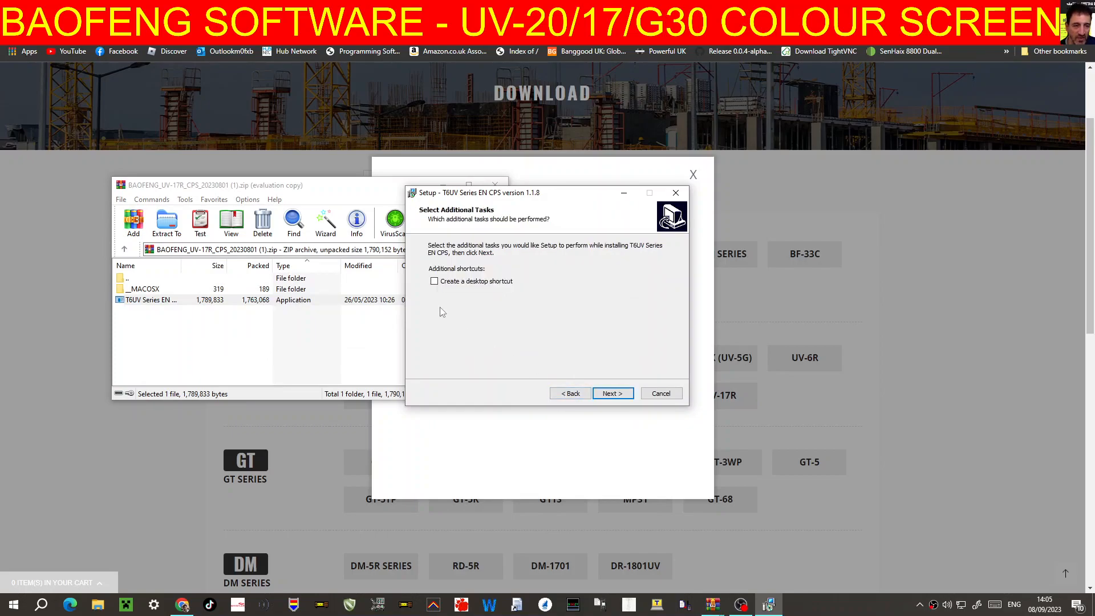
{"action": "left_click", "coordinate": [434, 281]}
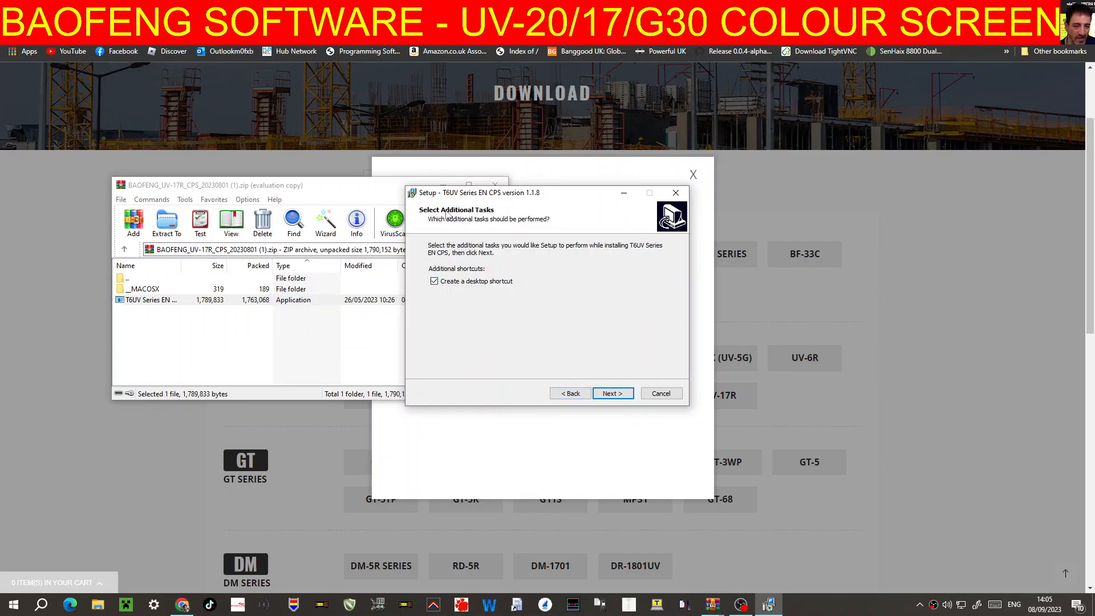
{"action": "left_click", "coordinate": [612, 393]}
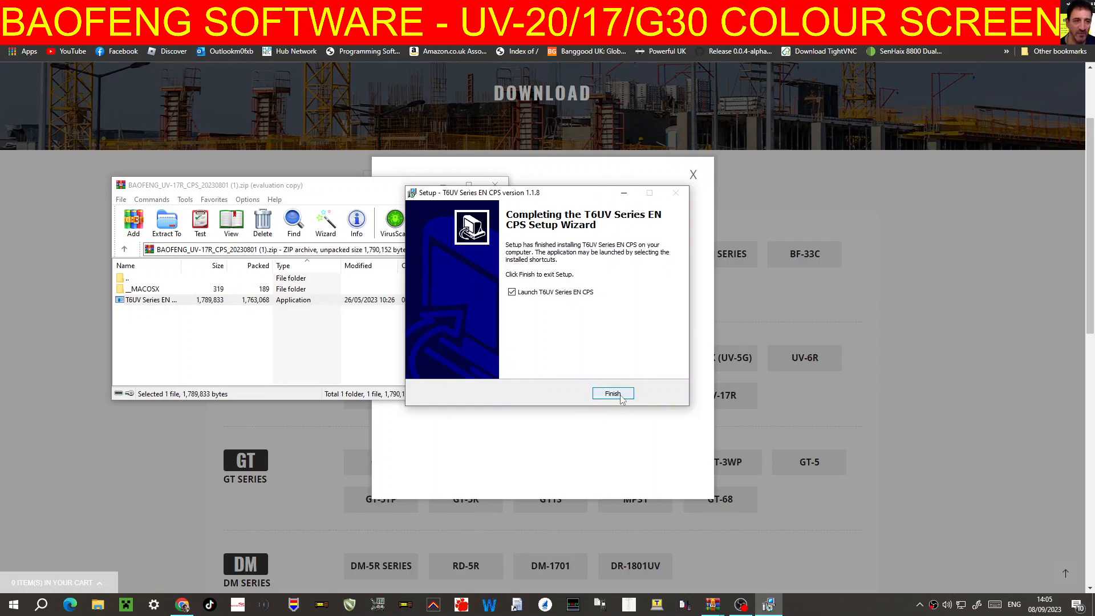
{"action": "left_click", "coordinate": [613, 393]}
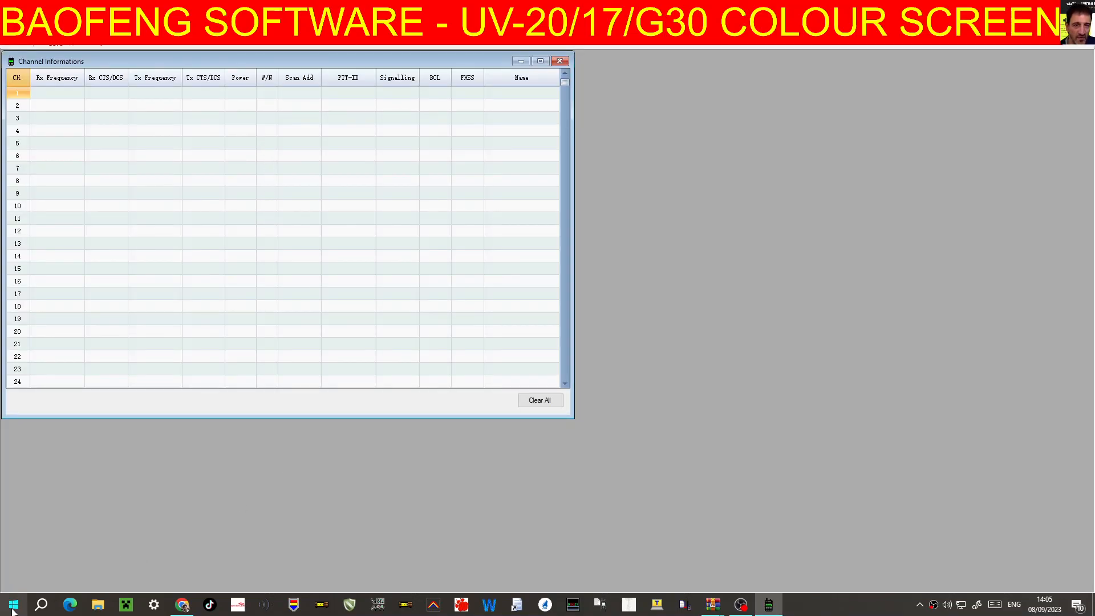
Check the programming cable's COM port in Device Manager
{"action": "right_click", "coordinate": [12, 604]}
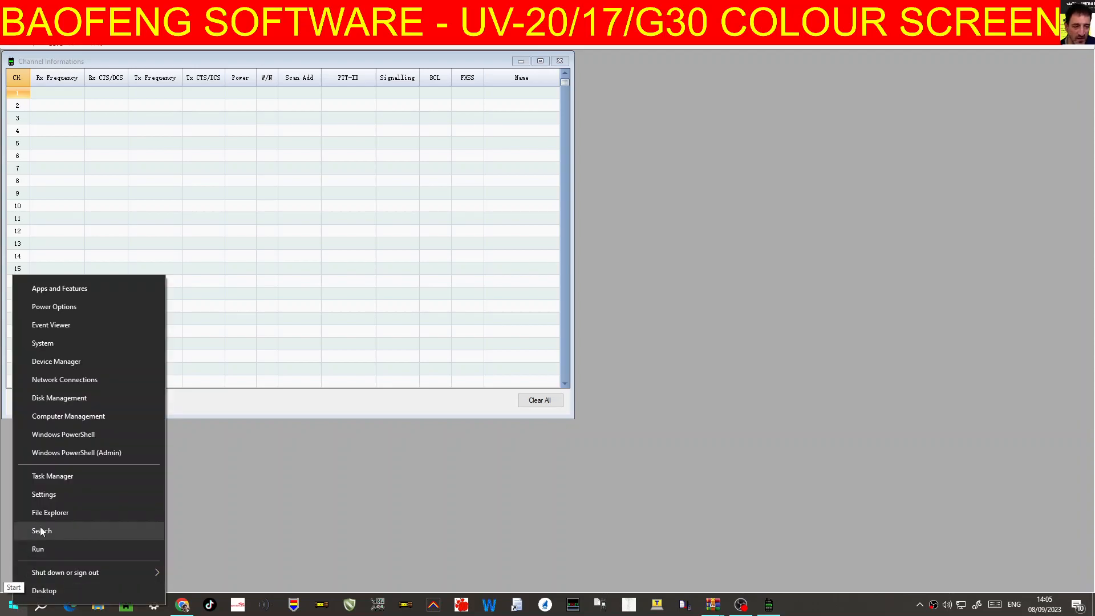
{"action": "mouse_move", "coordinate": [69, 370]}
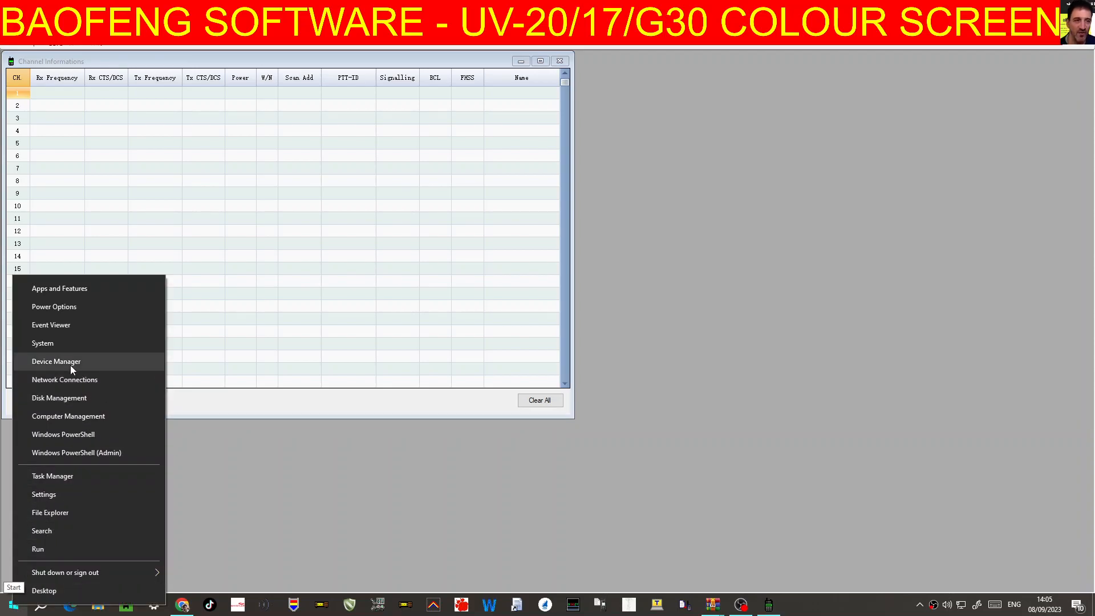
{"action": "left_click", "coordinate": [56, 361]}
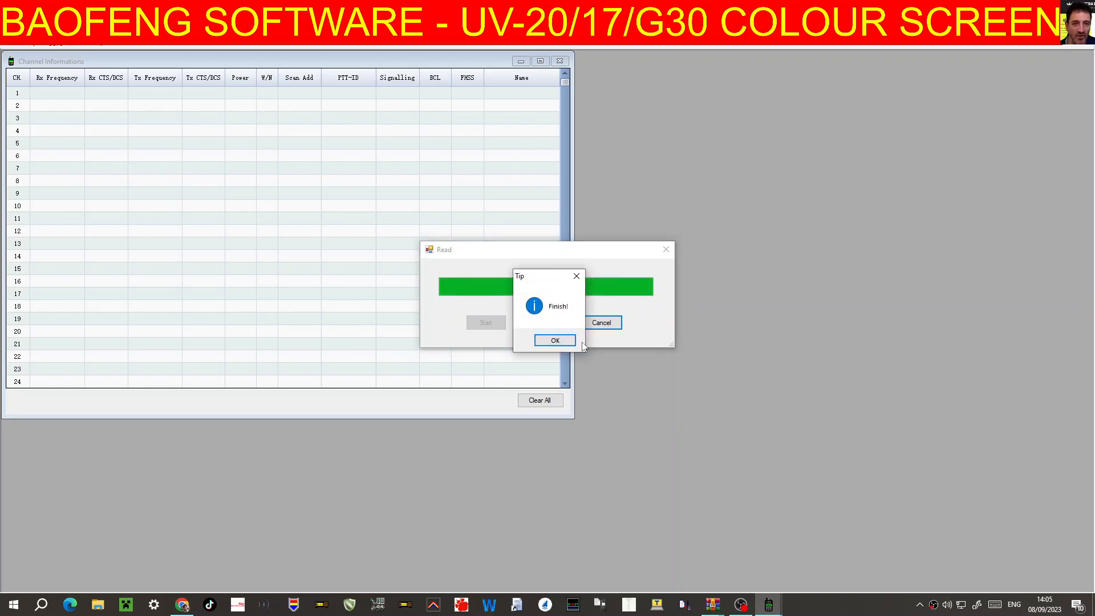
Give channel 23 a 145.60000 receive frequency with a 94.8 receive tone
{"action": "left_click", "coordinate": [554, 340]}
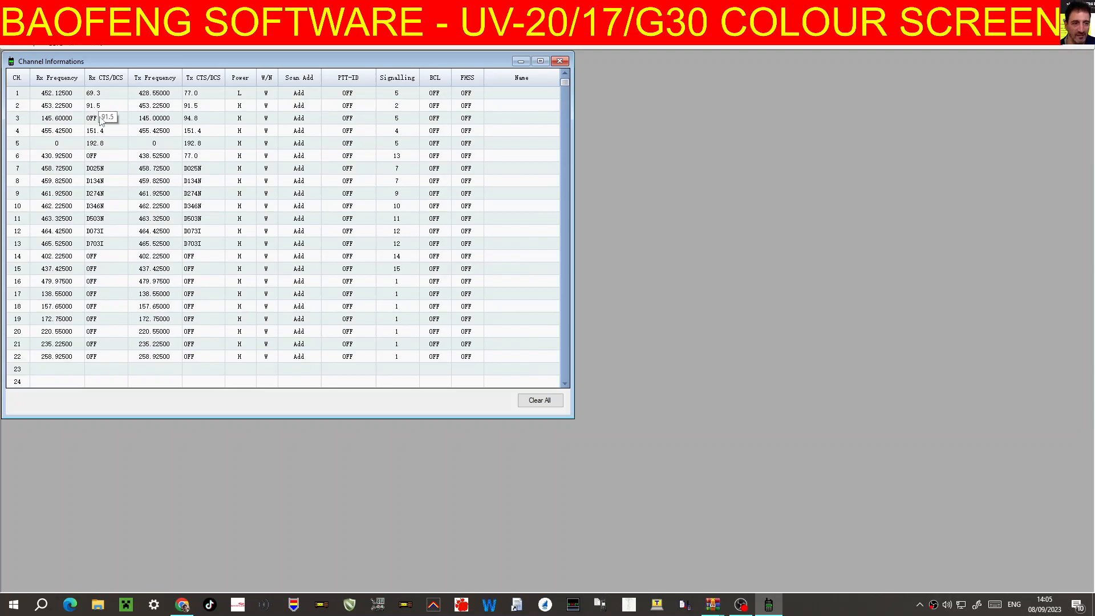
{"action": "scroll", "scroll_direction": "down", "scroll_amount": 3}
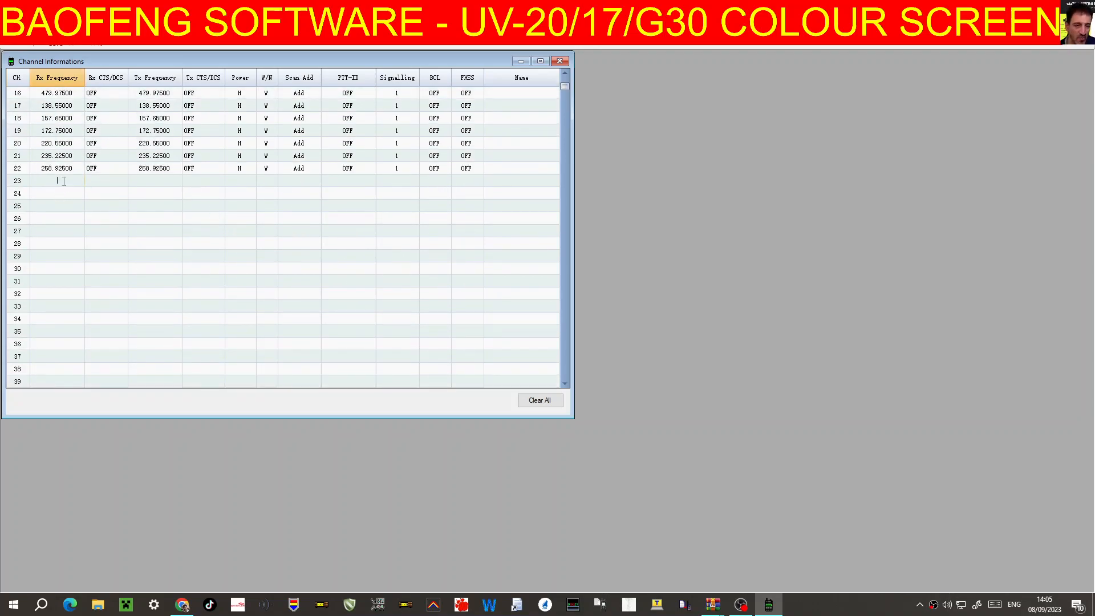
{"action": "left_click", "coordinate": [105, 180]}
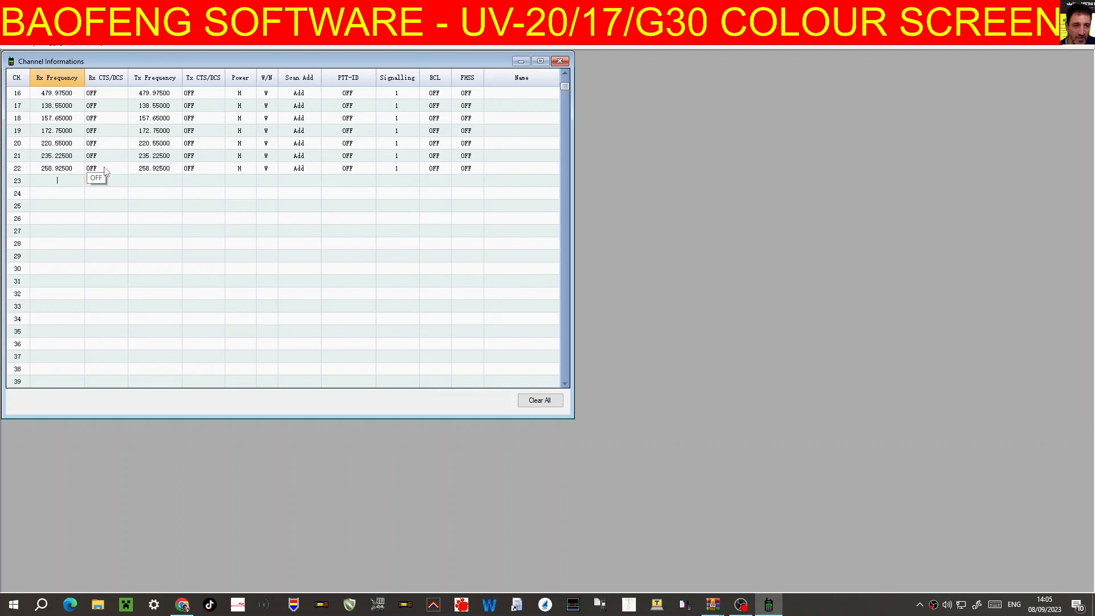
{"action": "type", "text": "145.60000"}
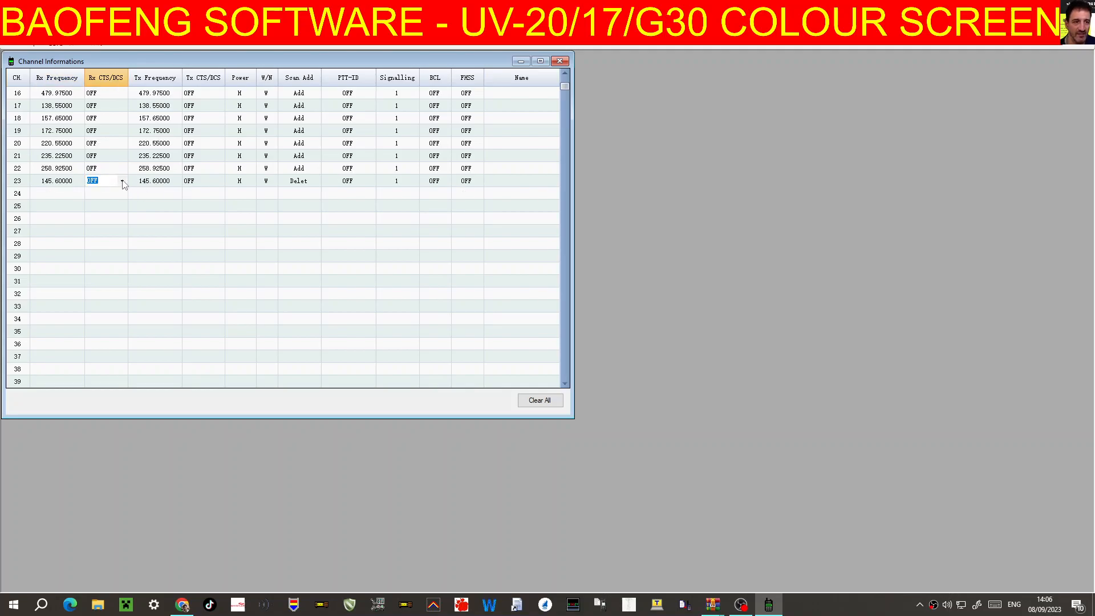
{"action": "left_click", "coordinate": [121, 180]}
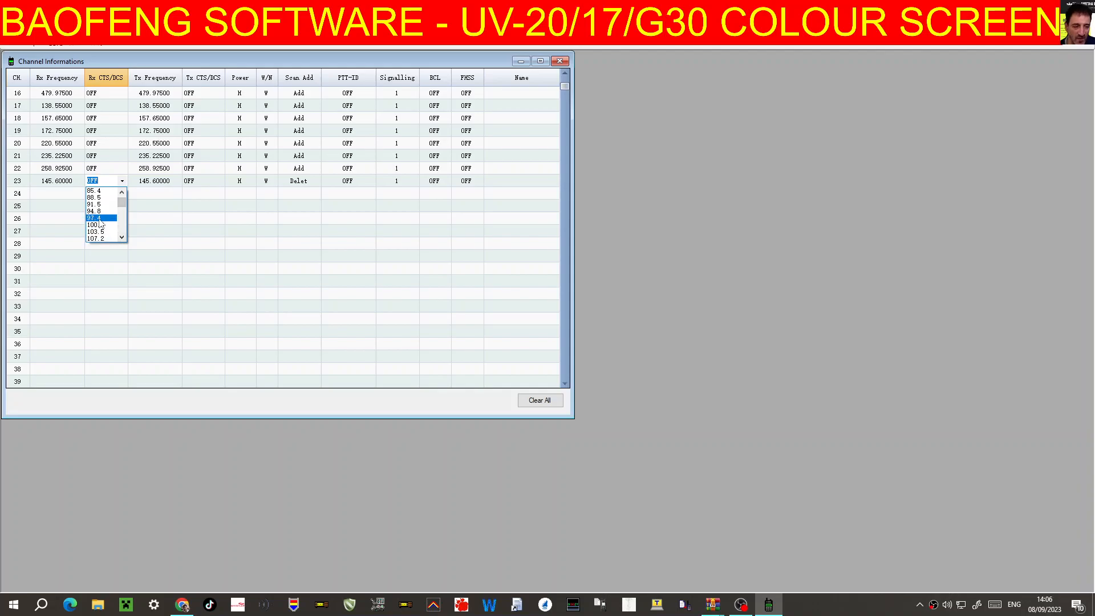
{"action": "left_click", "coordinate": [95, 210]}
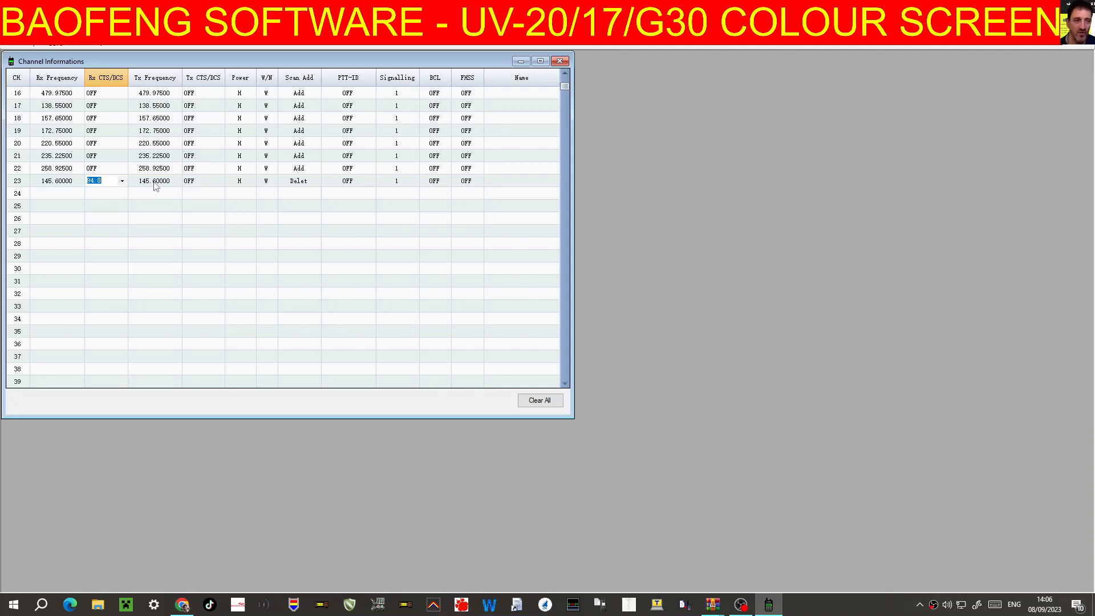
Set channel 23's 145.00 transmit frequency, add it to scanning, and name it GB3WR
{"action": "left_click", "coordinate": [153, 180]}
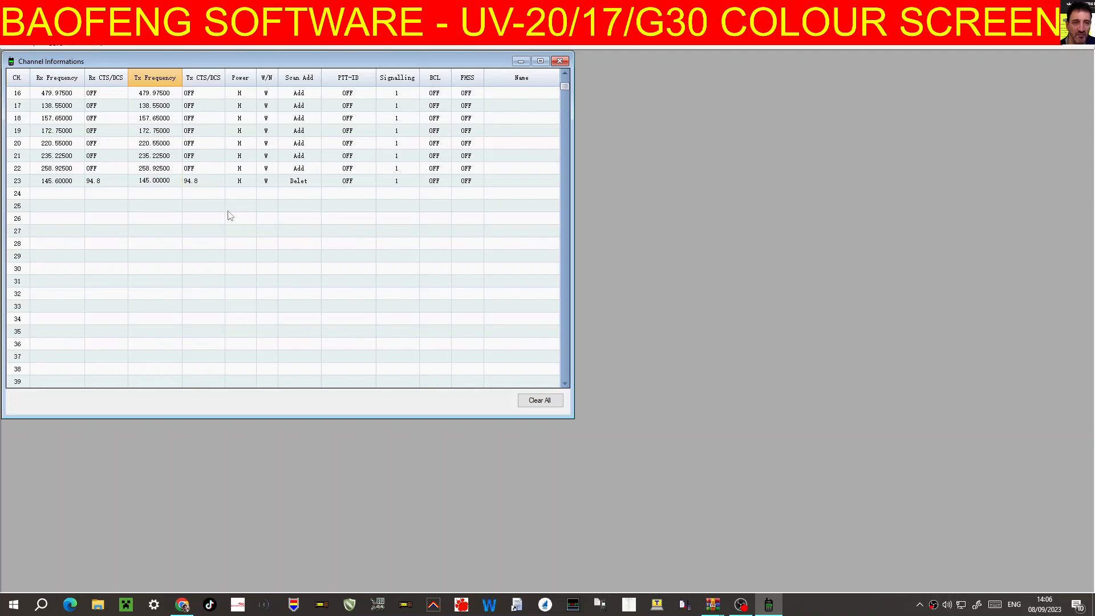
{"action": "mouse_move", "coordinate": [246, 183]}
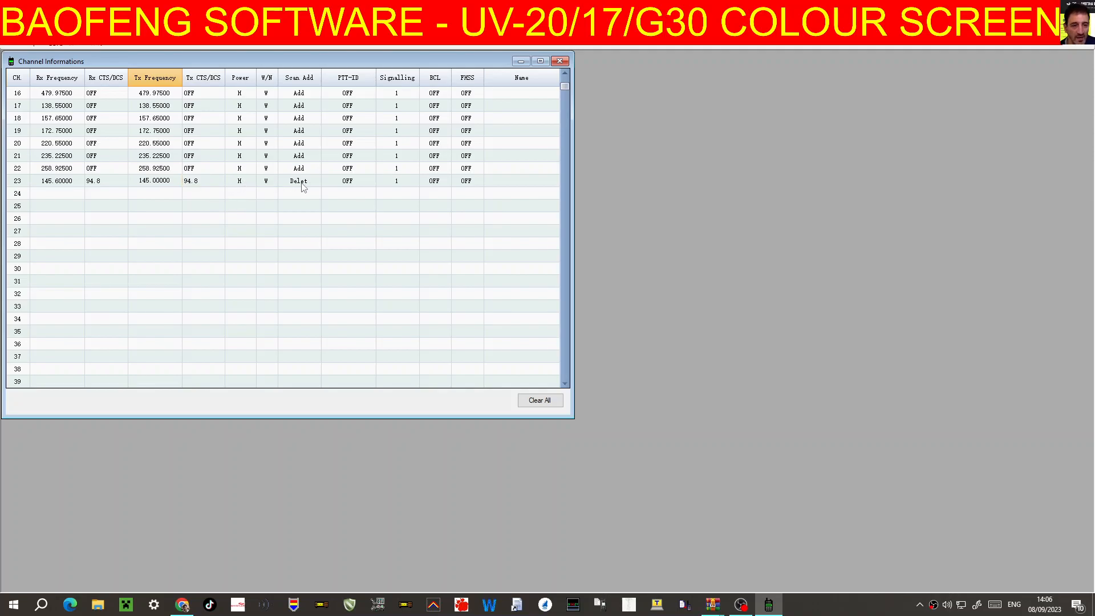
{"action": "left_click", "coordinate": [299, 180]}
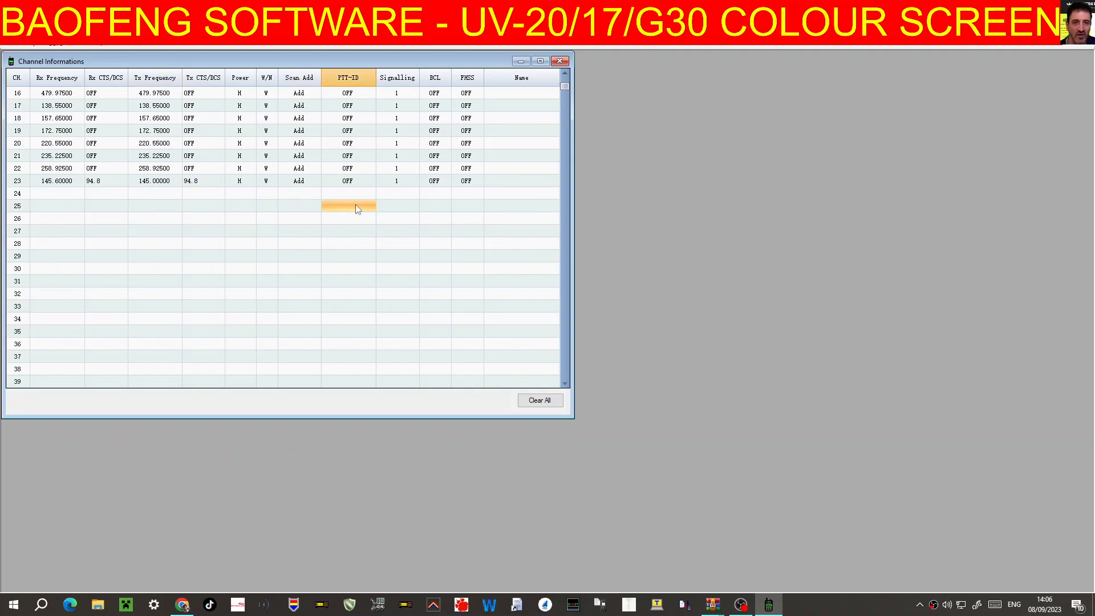
{"action": "left_click", "coordinate": [520, 181]}
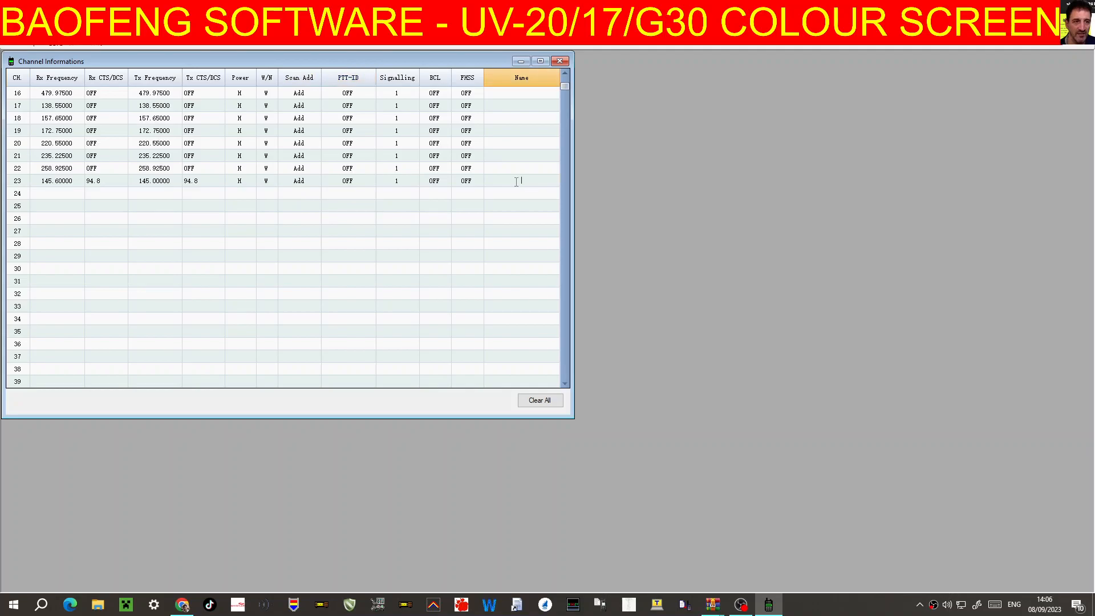
{"action": "mouse_move", "coordinate": [515, 176]}
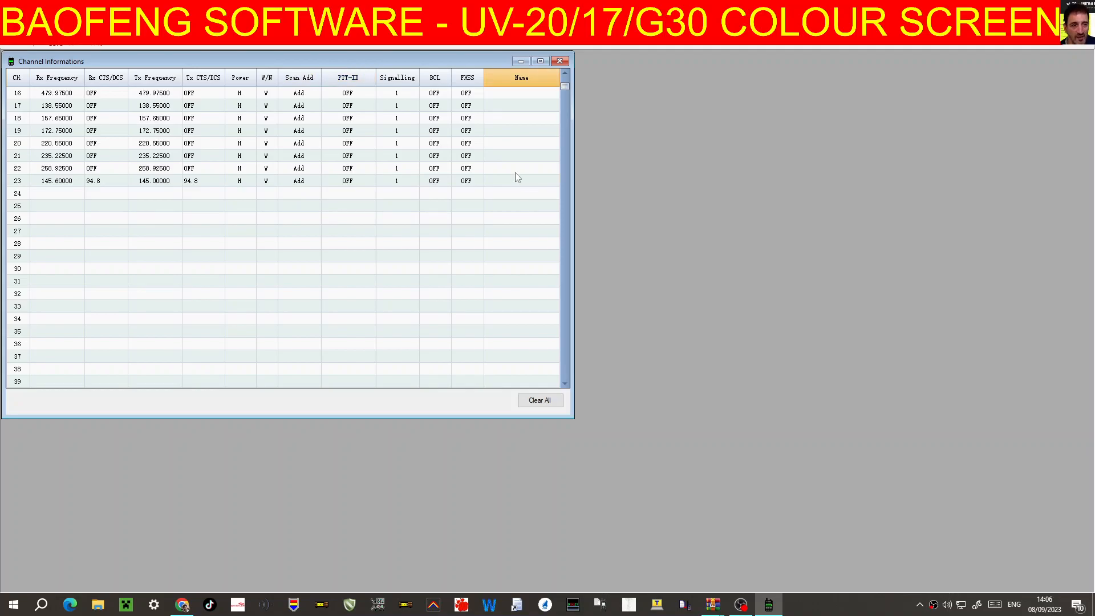
{"action": "type", "text": "GB3WR"}
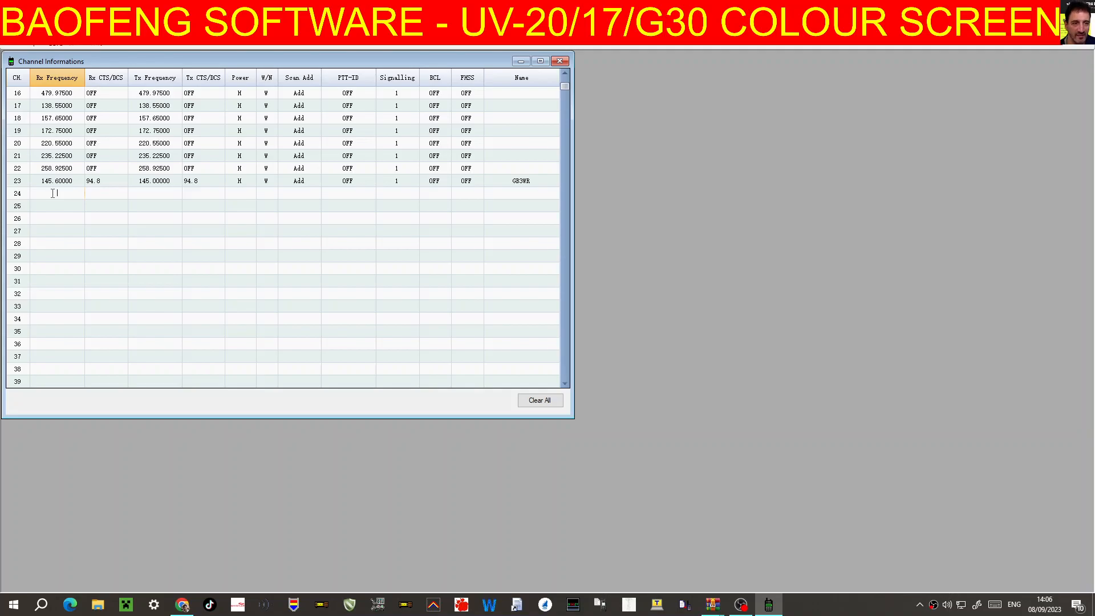
Enter 434.55000 on channel 24 and pick 77.0 tones
{"action": "type", "text": "434.55000"}
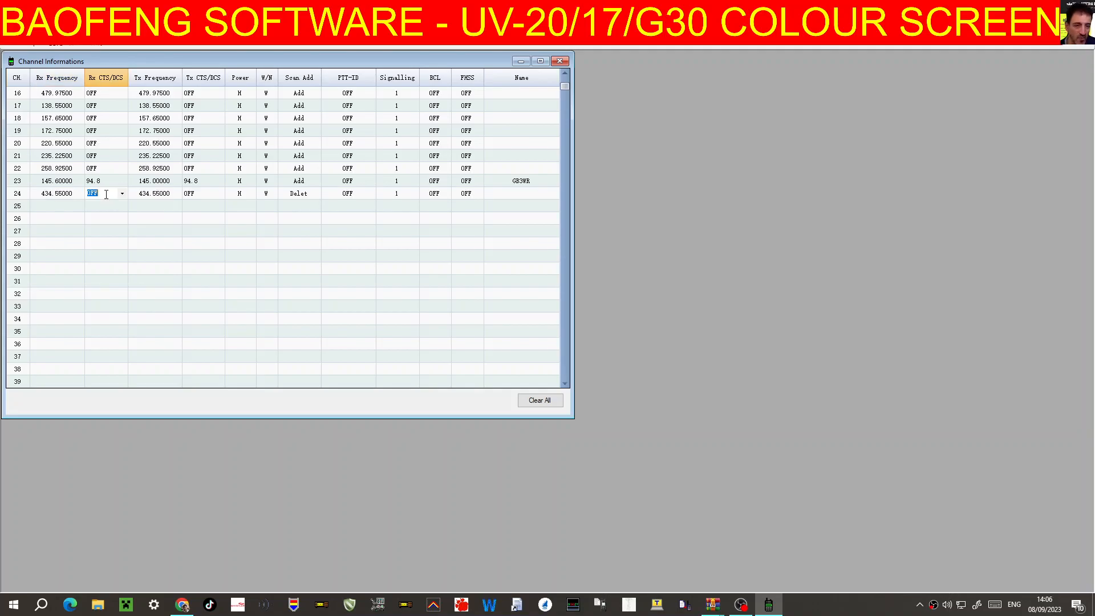
{"action": "left_click", "coordinate": [121, 193]}
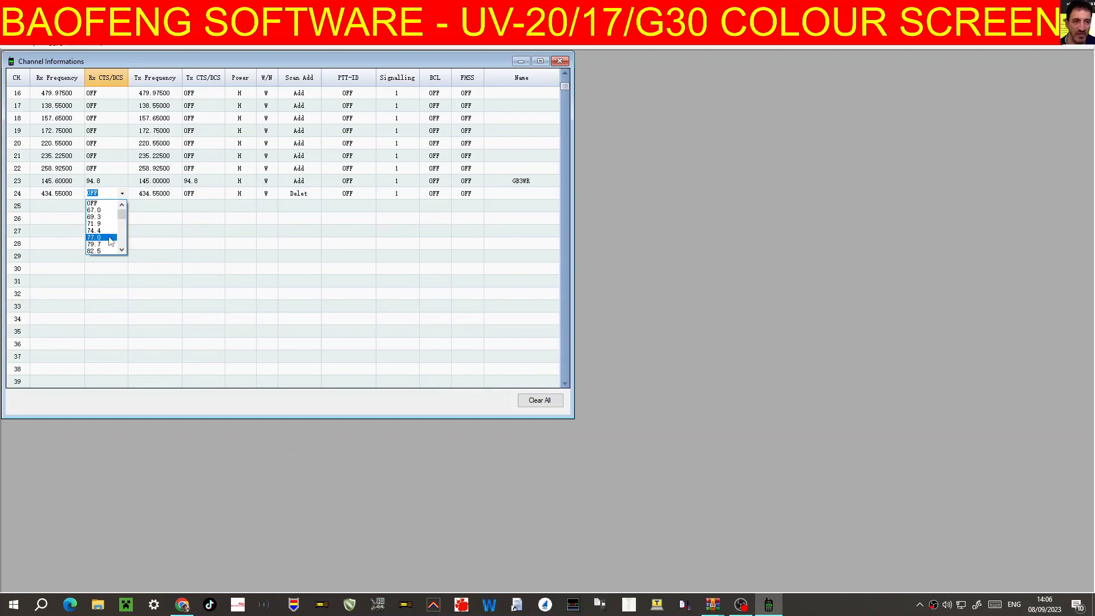
{"action": "left_click", "coordinate": [95, 237]}
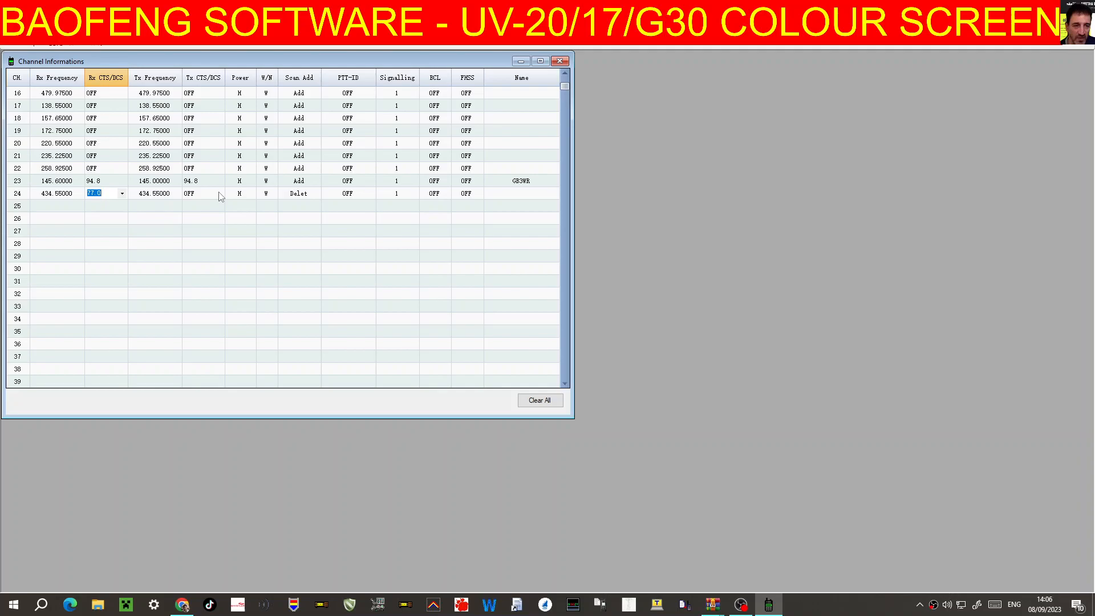
{"action": "left_click", "coordinate": [218, 194]}
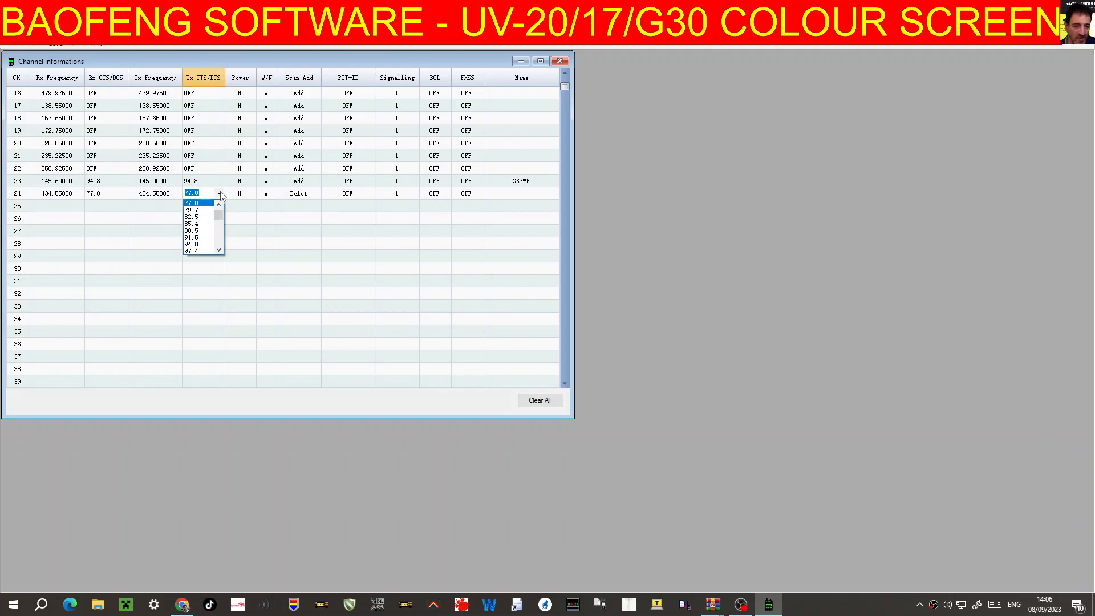
{"action": "left_click", "coordinate": [218, 194]}
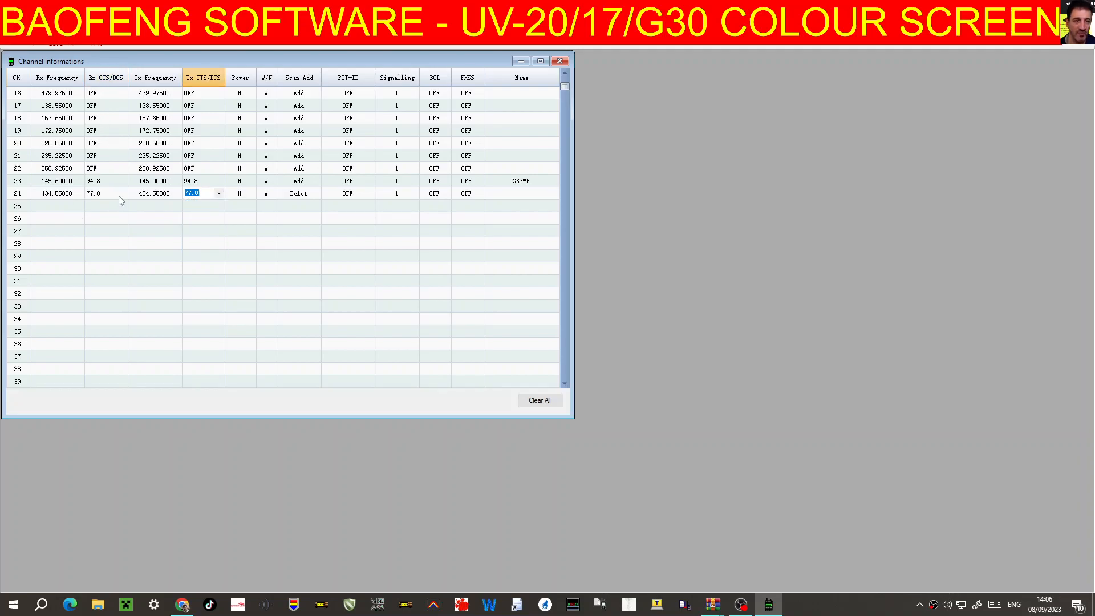
Turn channel 23's receive tone OFF
{"action": "left_click", "coordinate": [121, 193]}
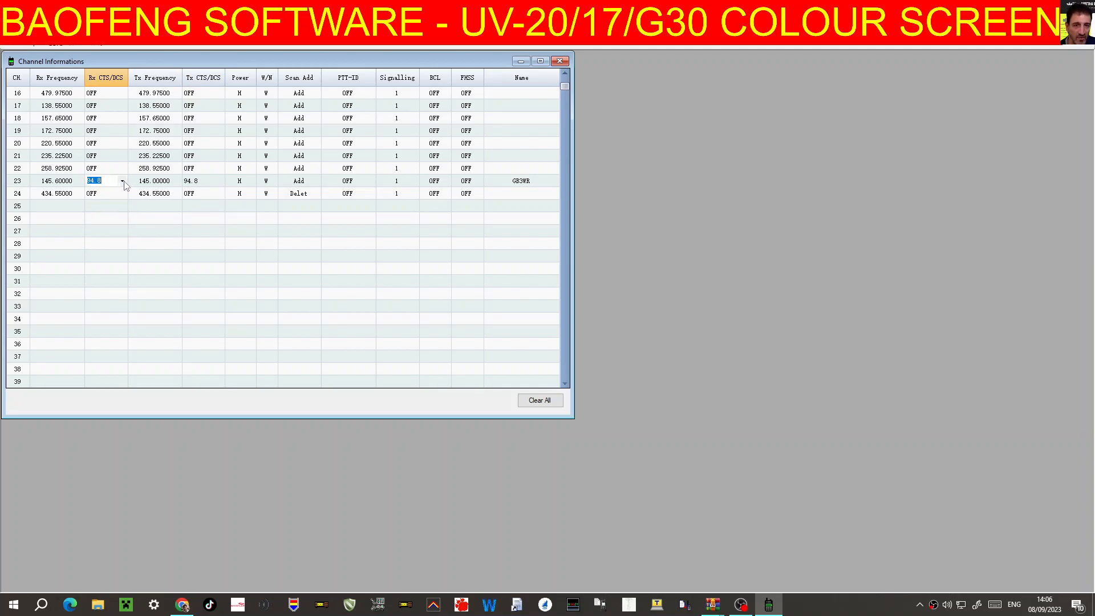
{"action": "left_click", "coordinate": [122, 180]}
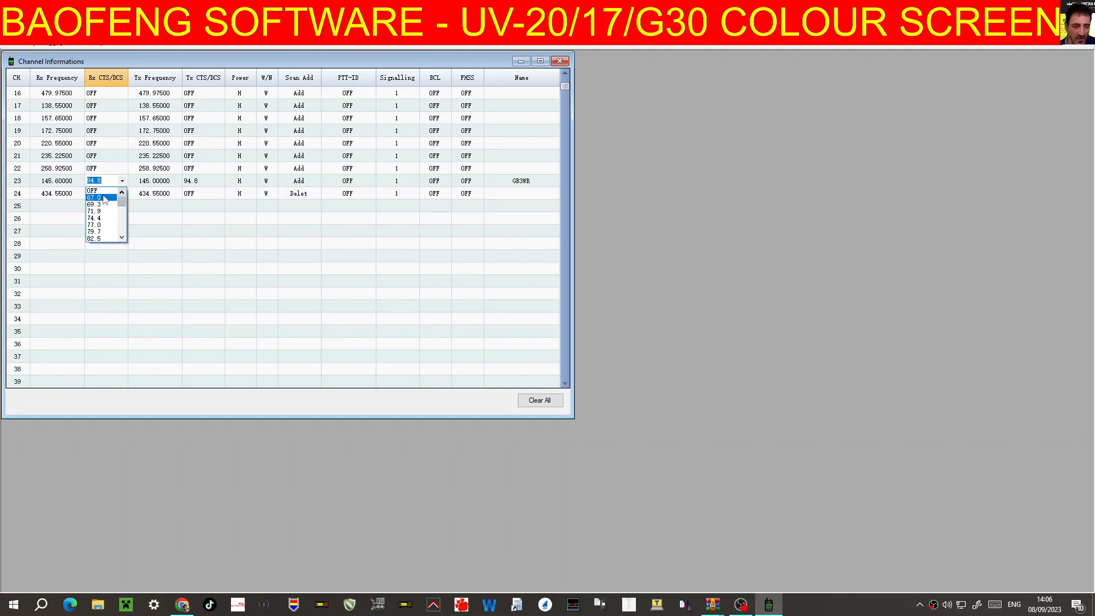
{"action": "left_click", "coordinate": [92, 189]}
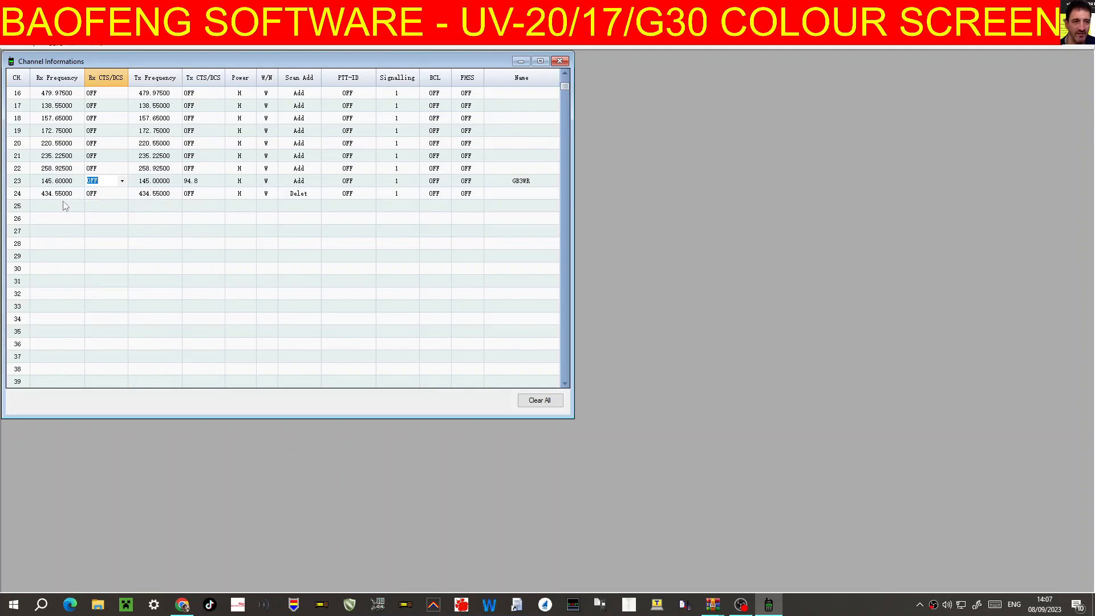
Give channel 24 a 77.0 transmit tone, low power, and the name HUBNET
{"action": "left_click", "coordinate": [218, 194]}
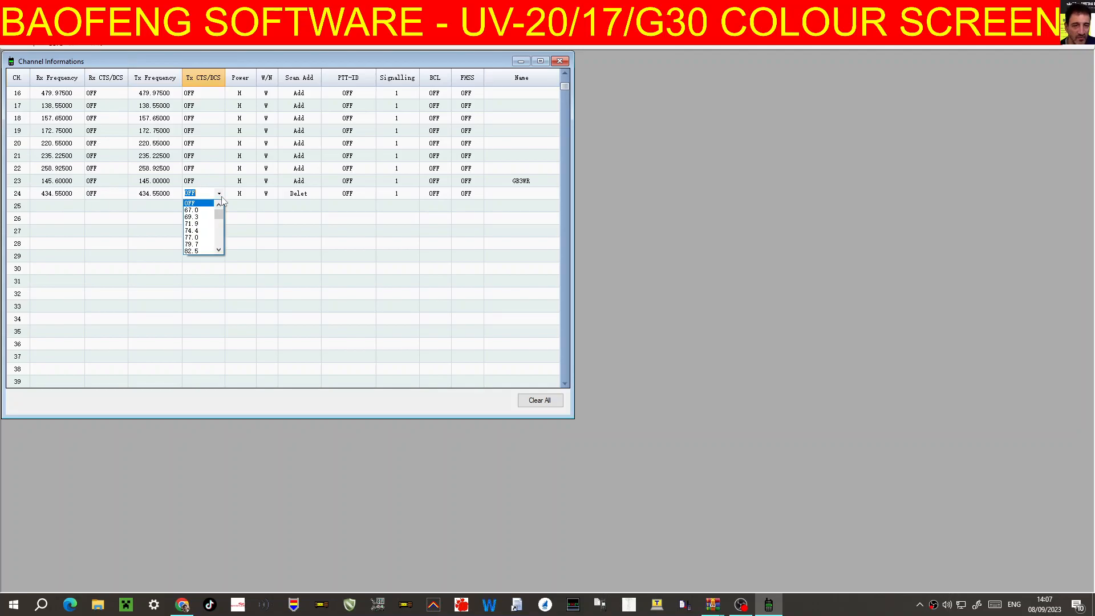
{"action": "left_click", "coordinate": [191, 237]}
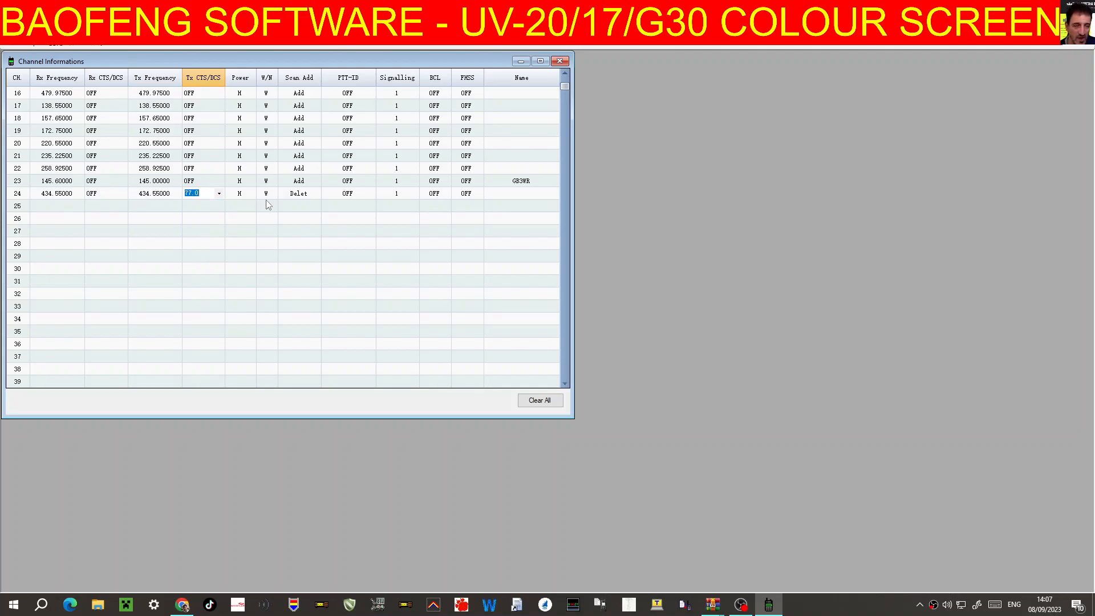
{"action": "left_click", "coordinate": [239, 192]}
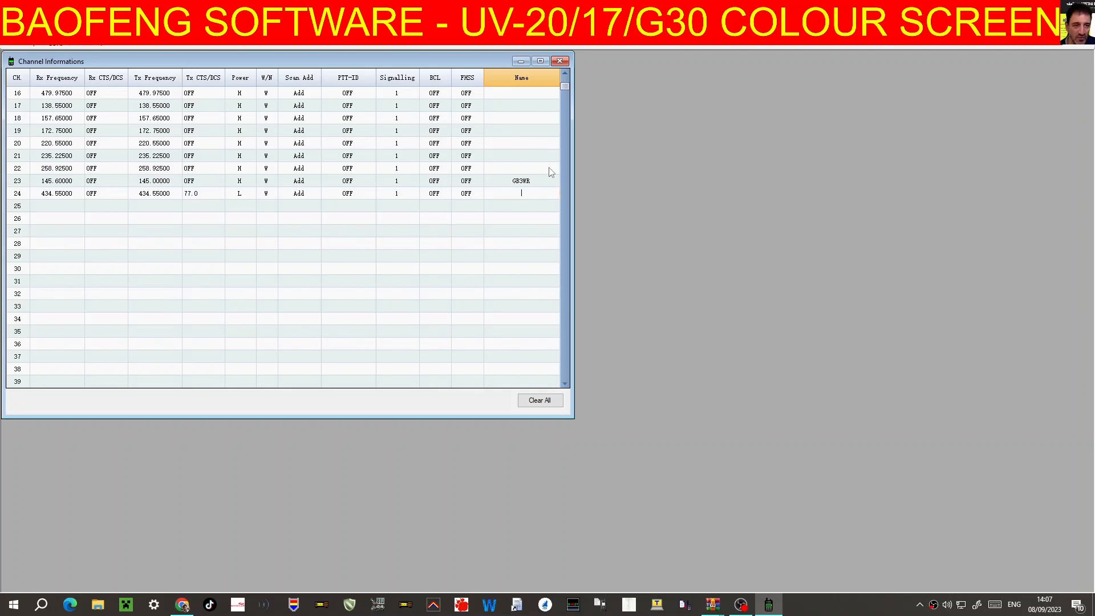
{"action": "type", "text": "HUBNET"}
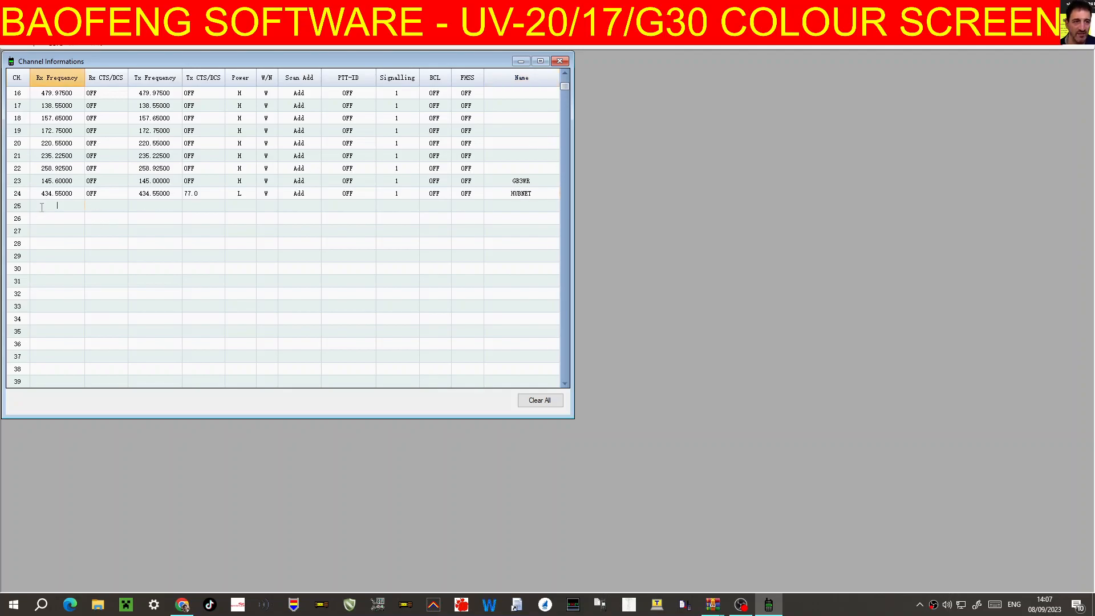
Set channel 25 to receive 430.92500 and transmit 438.52500
{"action": "type", "text": "430"}
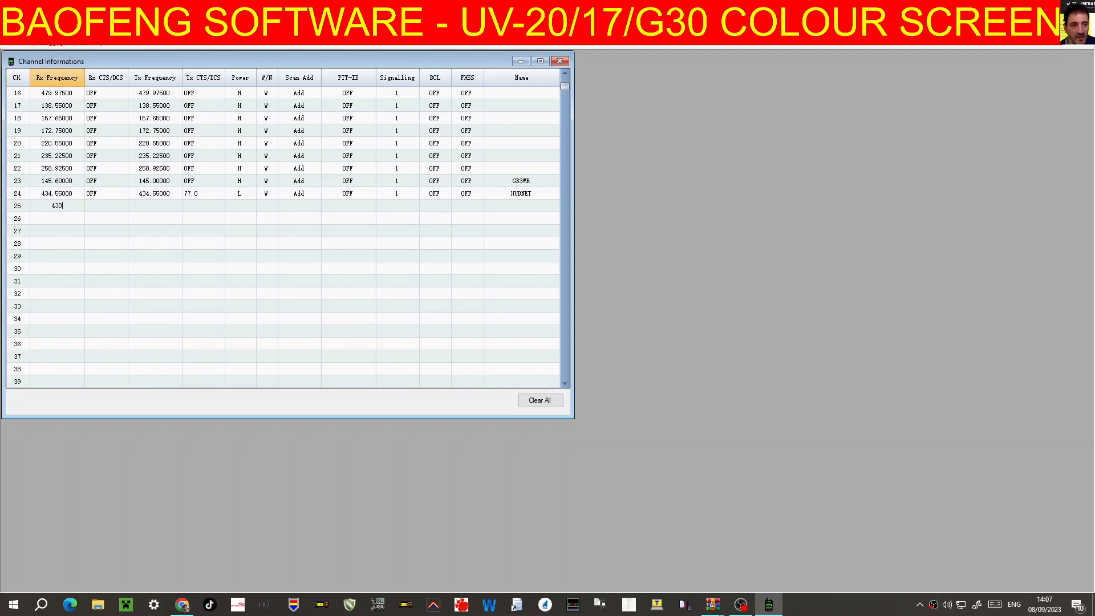
{"action": "type", "text": ".92"}
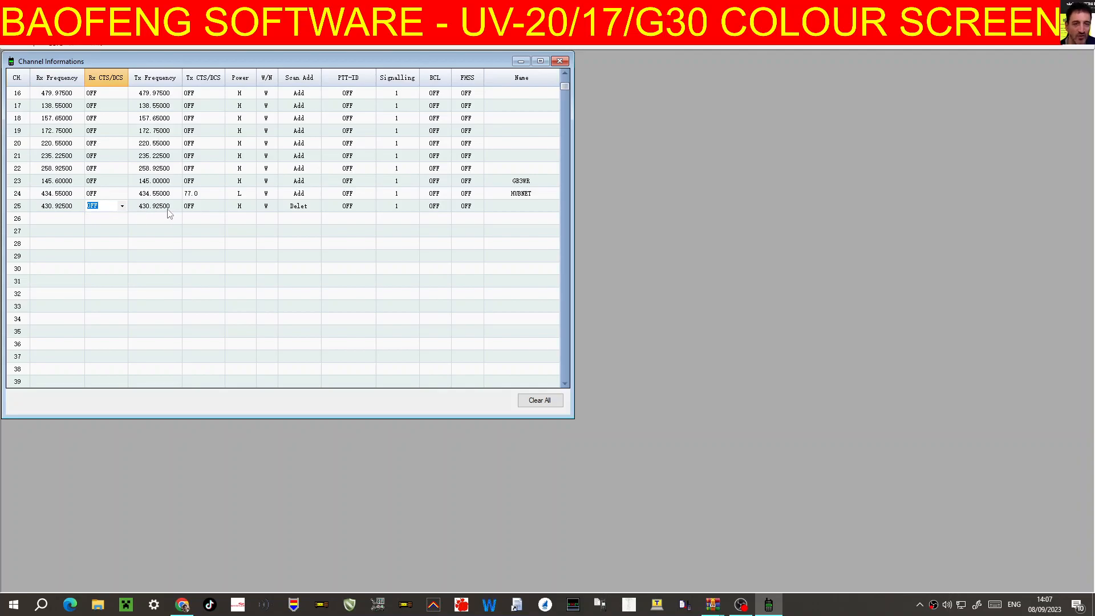
{"action": "left_click", "coordinate": [154, 205]}
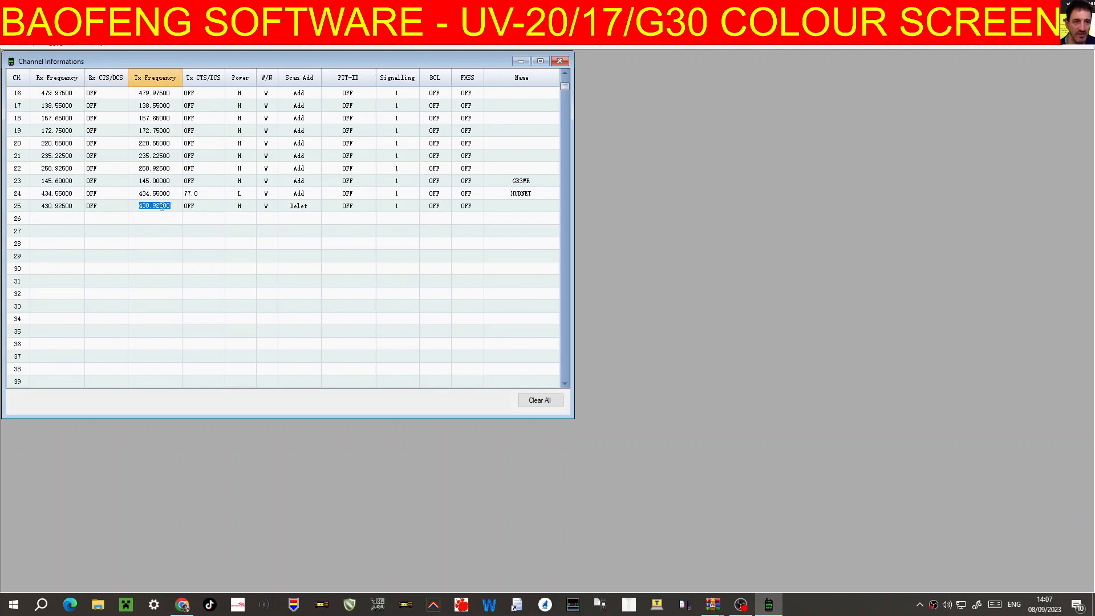
{"action": "type", "text": "438.515"}
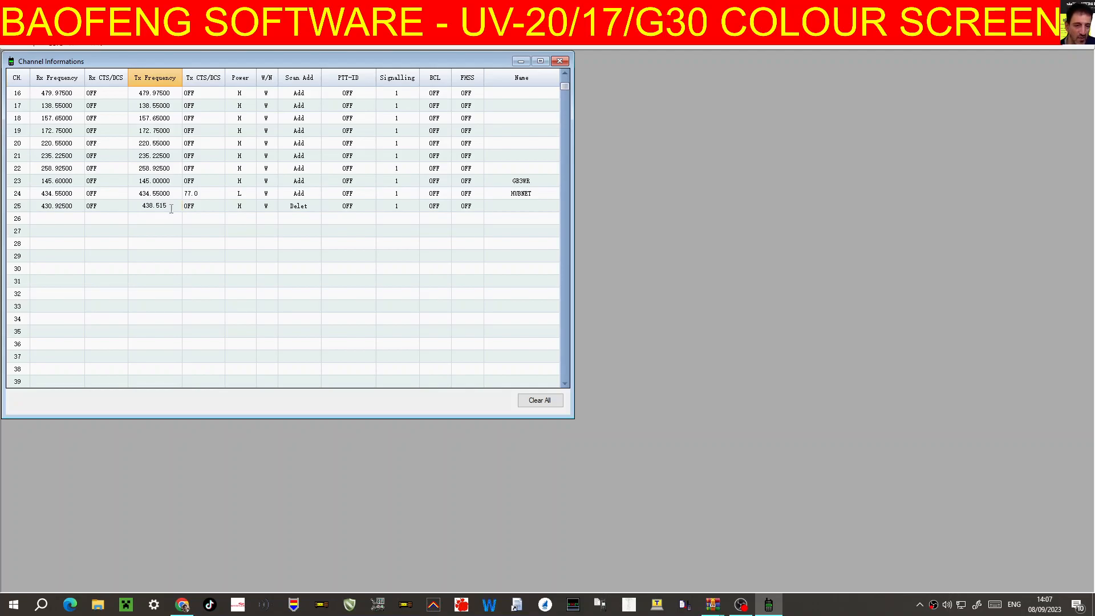
{"action": "left_click", "coordinate": [203, 206]}
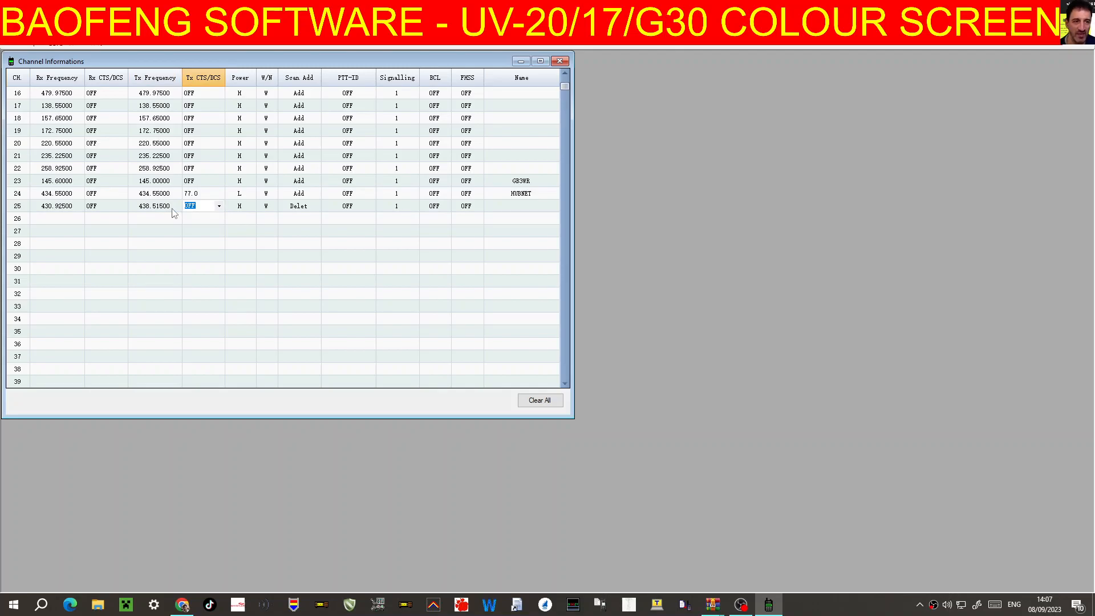
{"action": "left_click", "coordinate": [154, 206]}
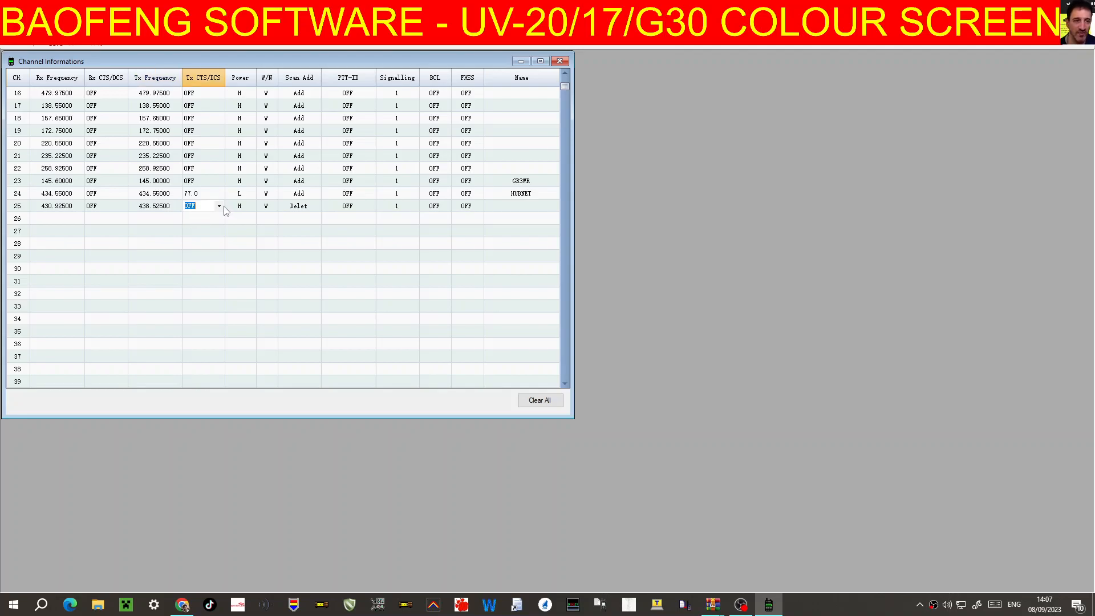
Choose channel 25's 77.0 transmit tone, confirm channel 23 transmits 94.8, and start naming GB3FI
{"action": "left_click", "coordinate": [196, 205]}
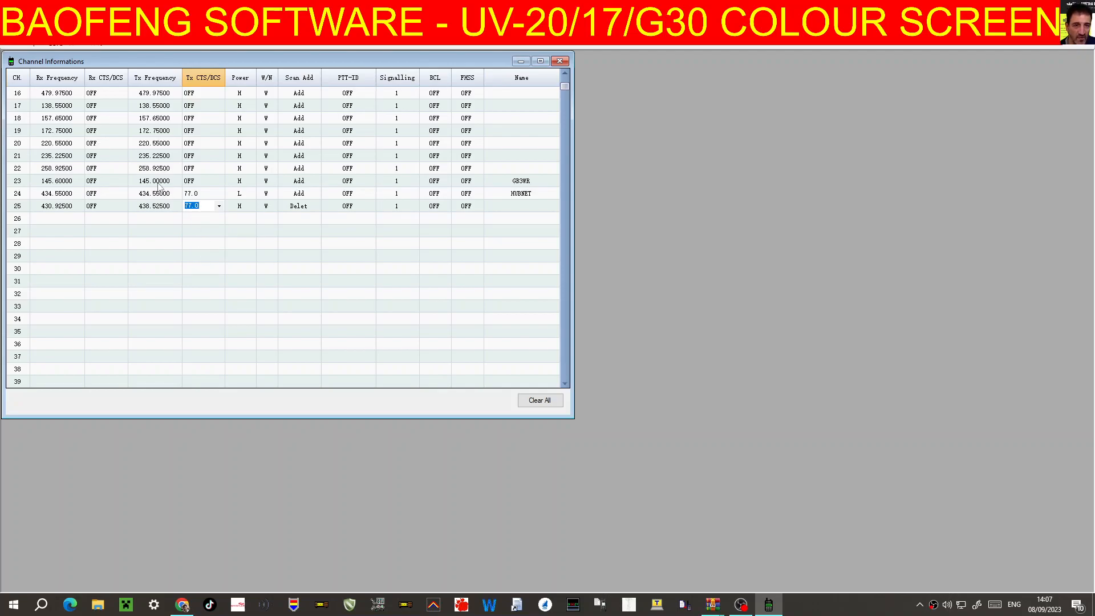
{"action": "left_click", "coordinate": [218, 181]}
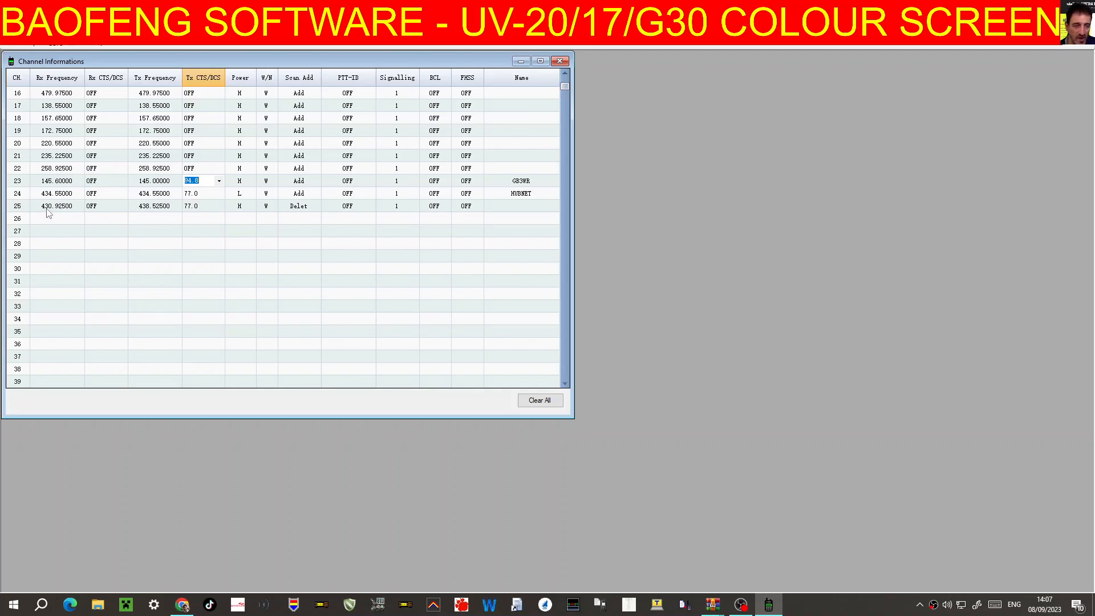
{"action": "mouse_move", "coordinate": [280, 212]}
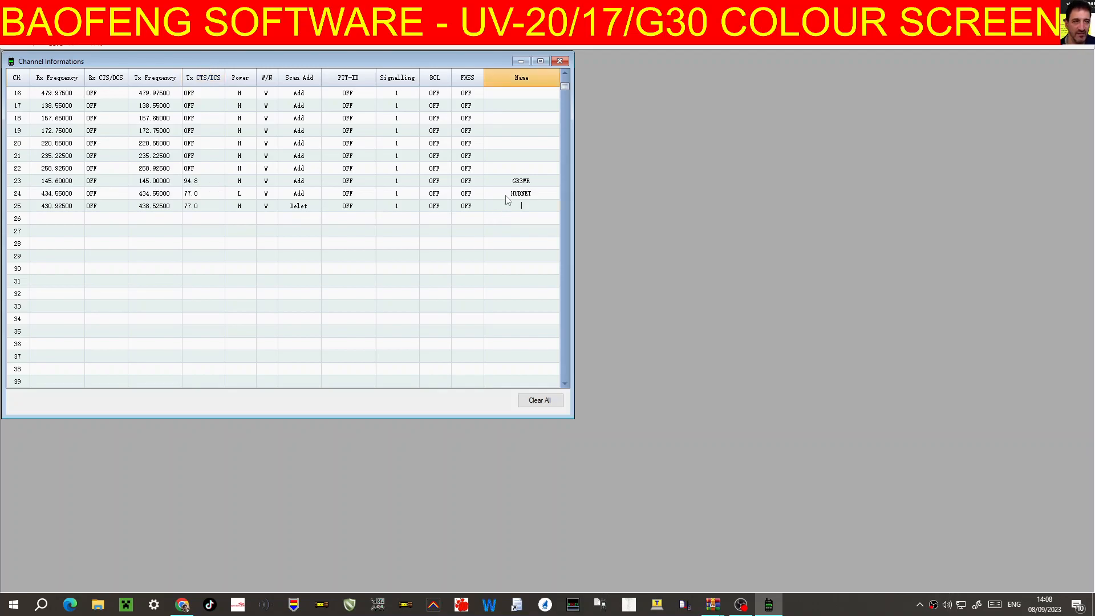
{"action": "type", "text": "G"}
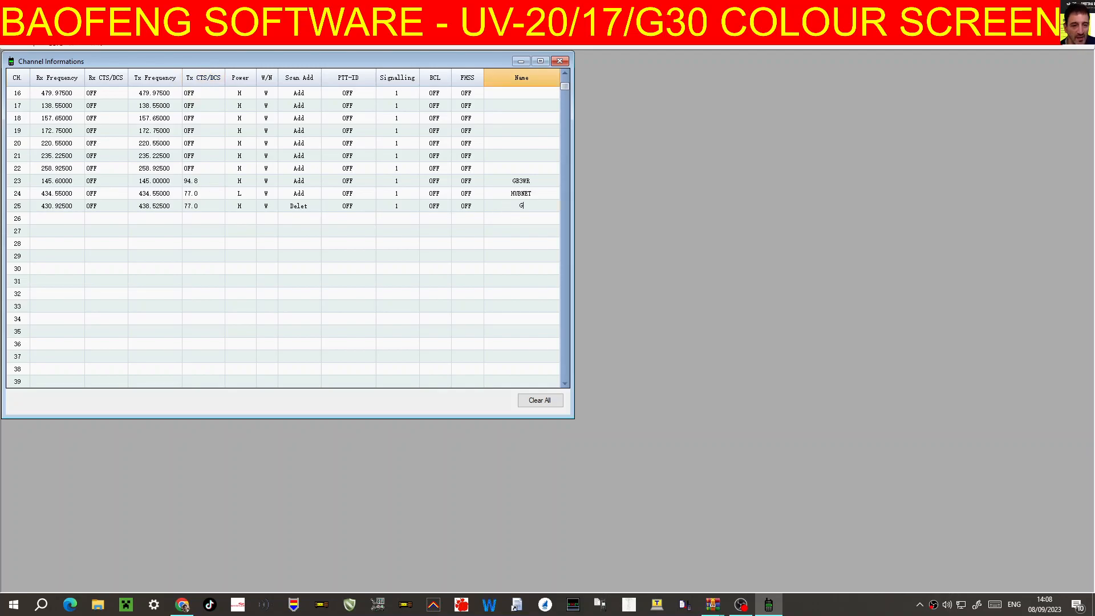
{"action": "type", "text": "B3FI"}
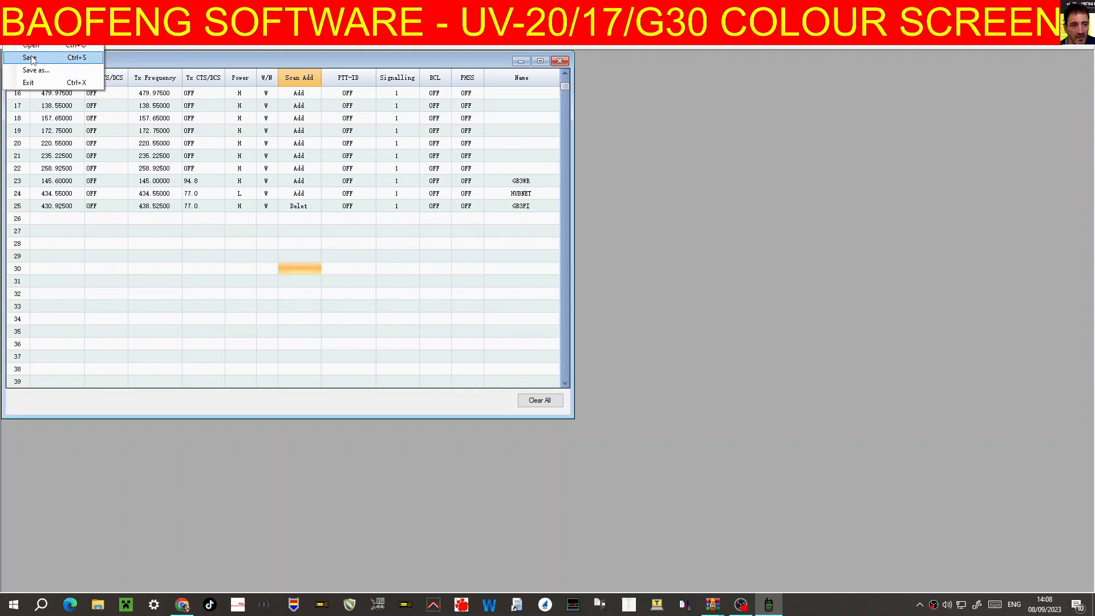
Save the channel data to the Downloads folder under the file name UV17
{"action": "left_click", "coordinate": [37, 69]}
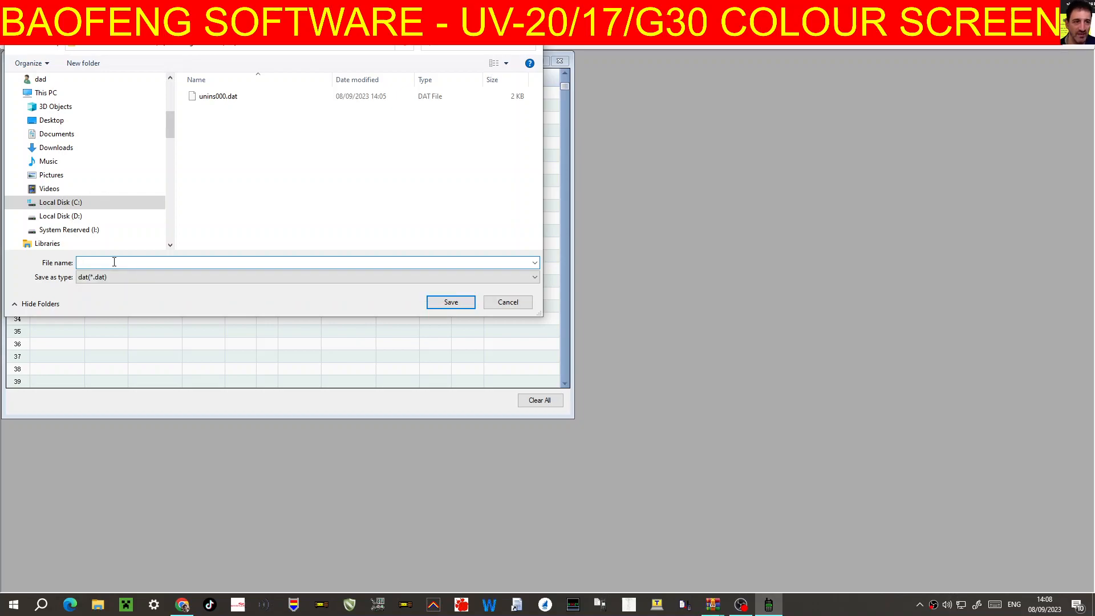
{"action": "type", "text": "UV17"}
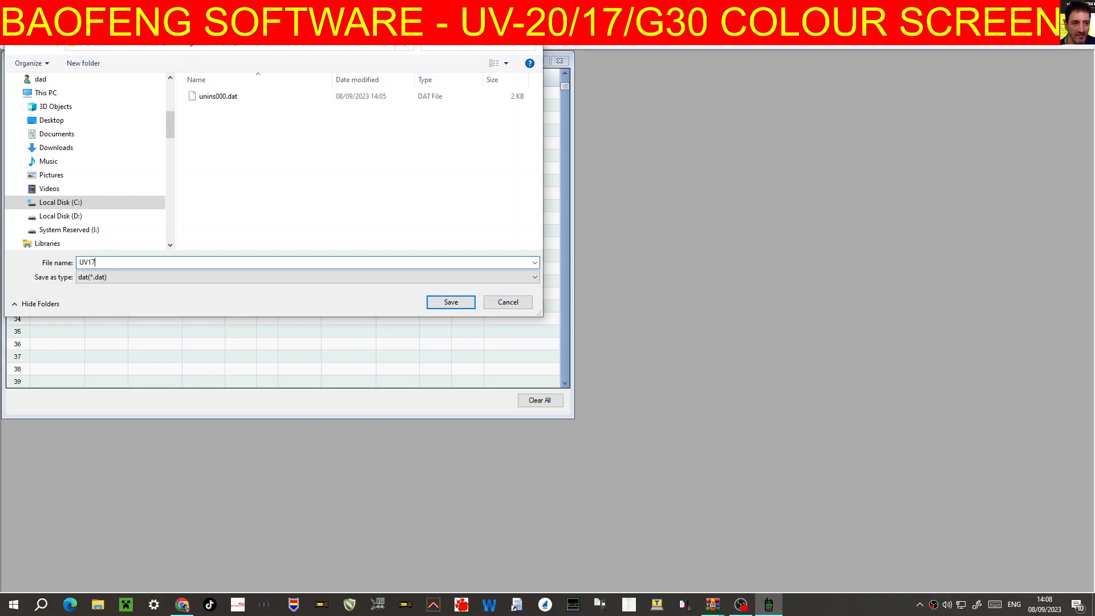
{"action": "left_click", "coordinate": [450, 302]}
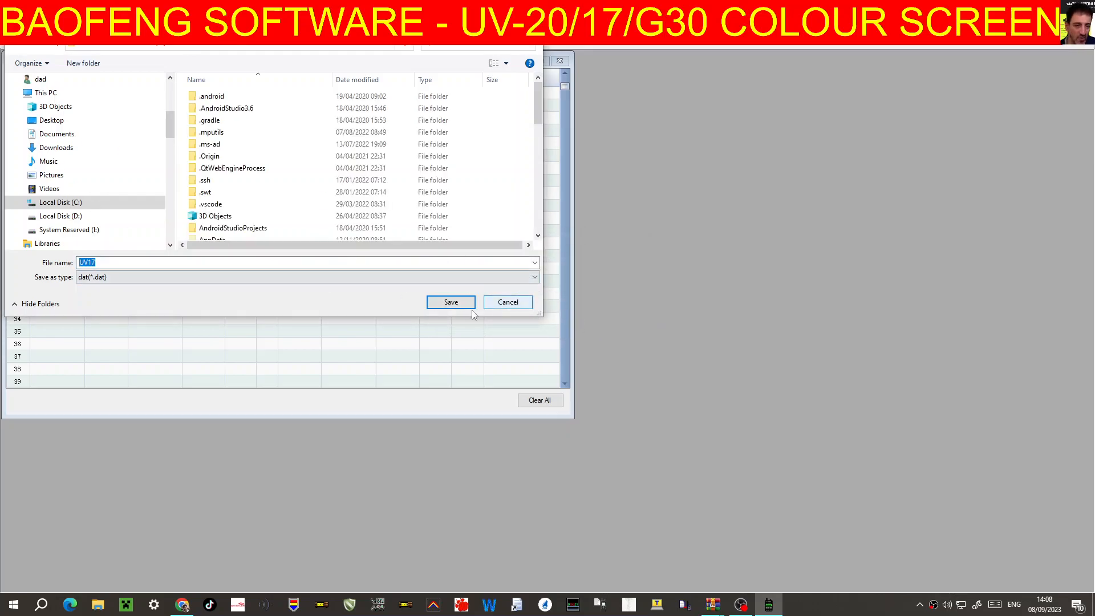
{"action": "left_click", "coordinate": [56, 147]}
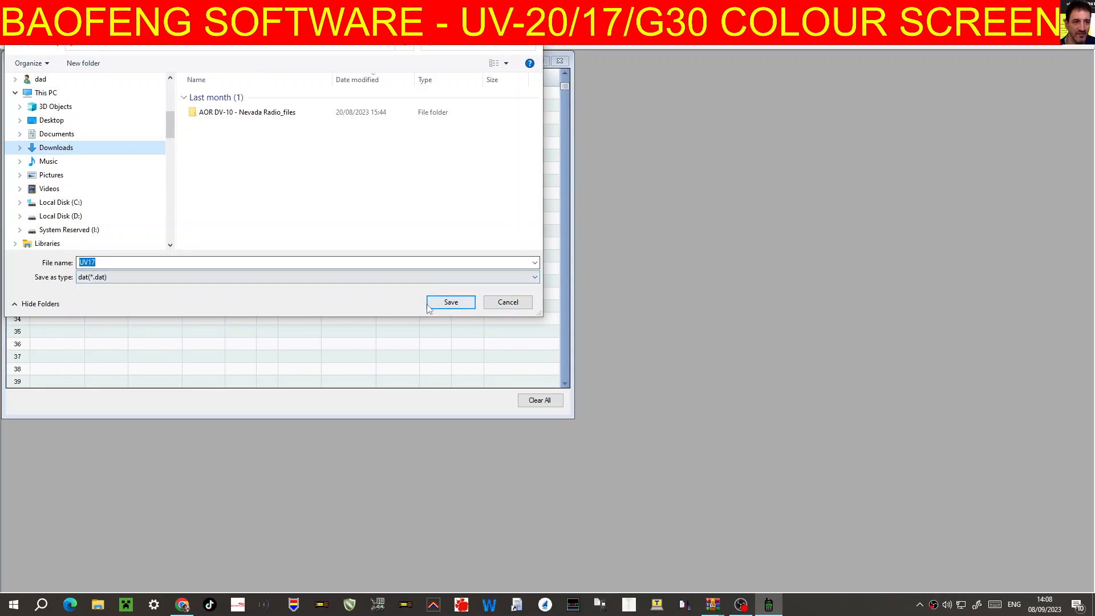
{"action": "left_click", "coordinate": [451, 302]}
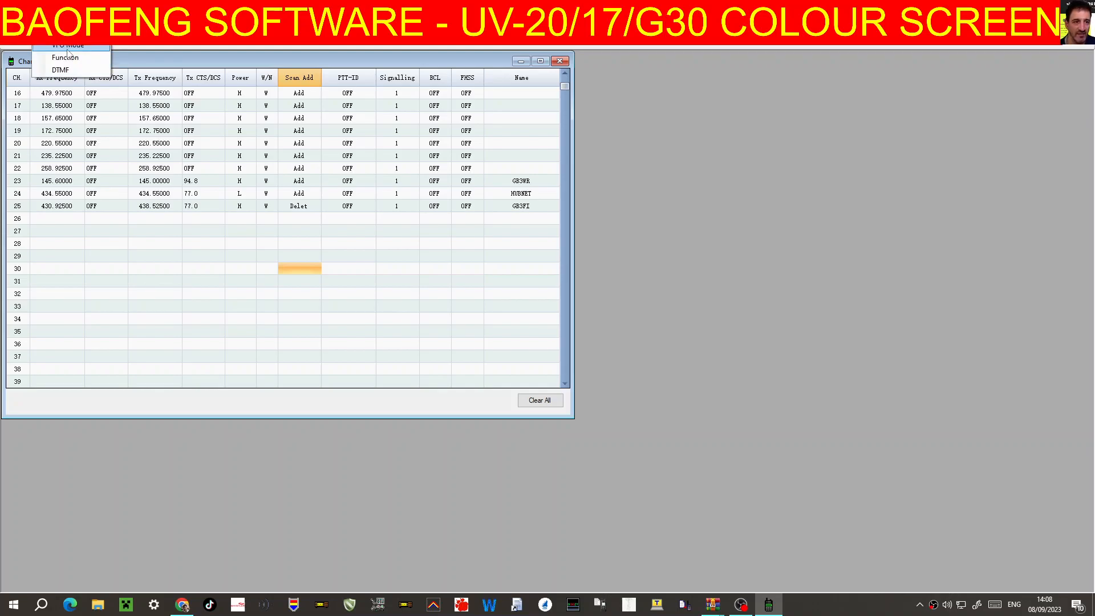
Open the Function page from the radio settings menu
{"action": "left_click", "coordinate": [68, 45]}
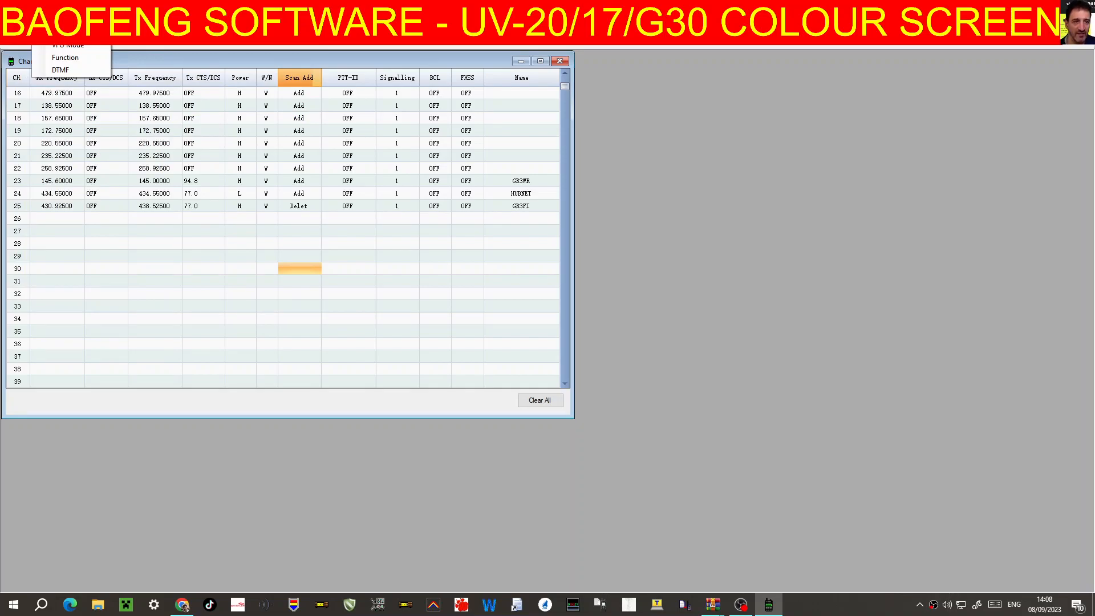
{"action": "mouse_move", "coordinate": [65, 57]}
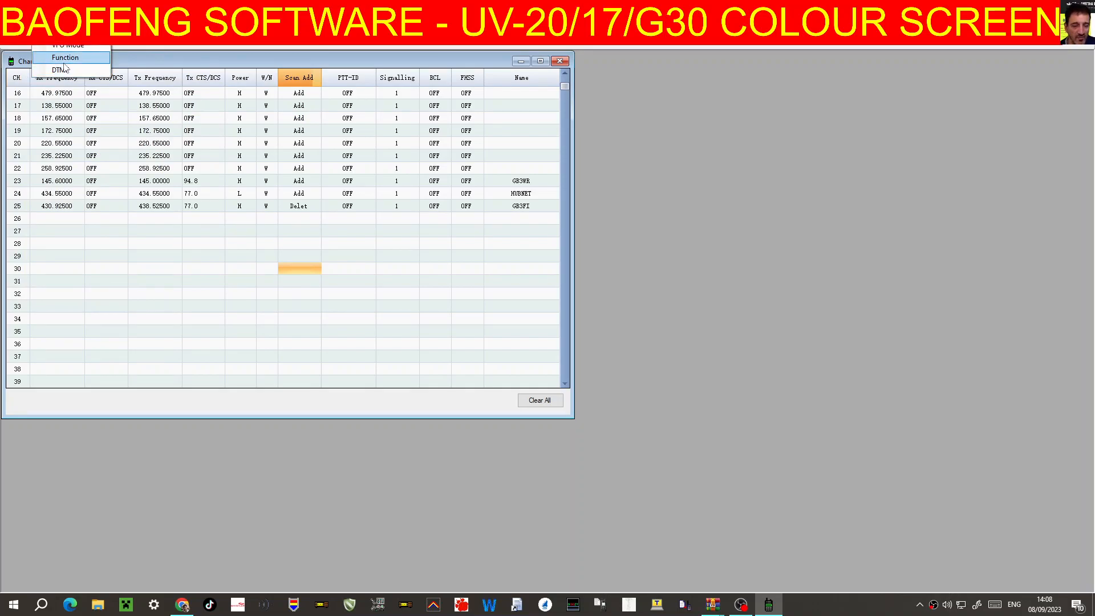
{"action": "left_click", "coordinate": [65, 57]}
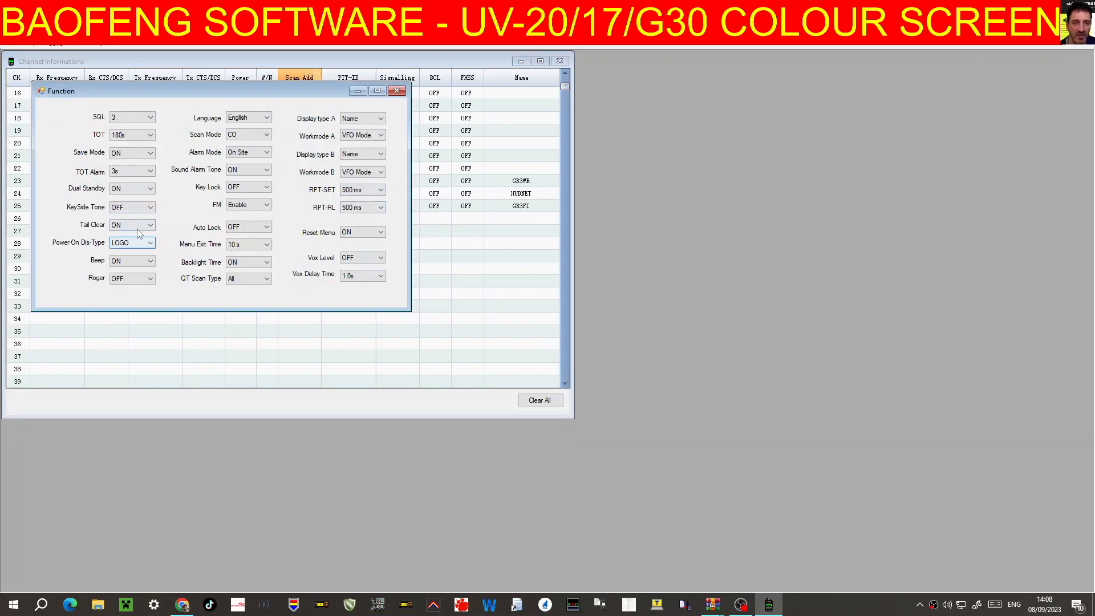
Keep the 180s timeout and side A names, switch side B to Frequency, and close Function
{"action": "left_click", "coordinate": [150, 135]}
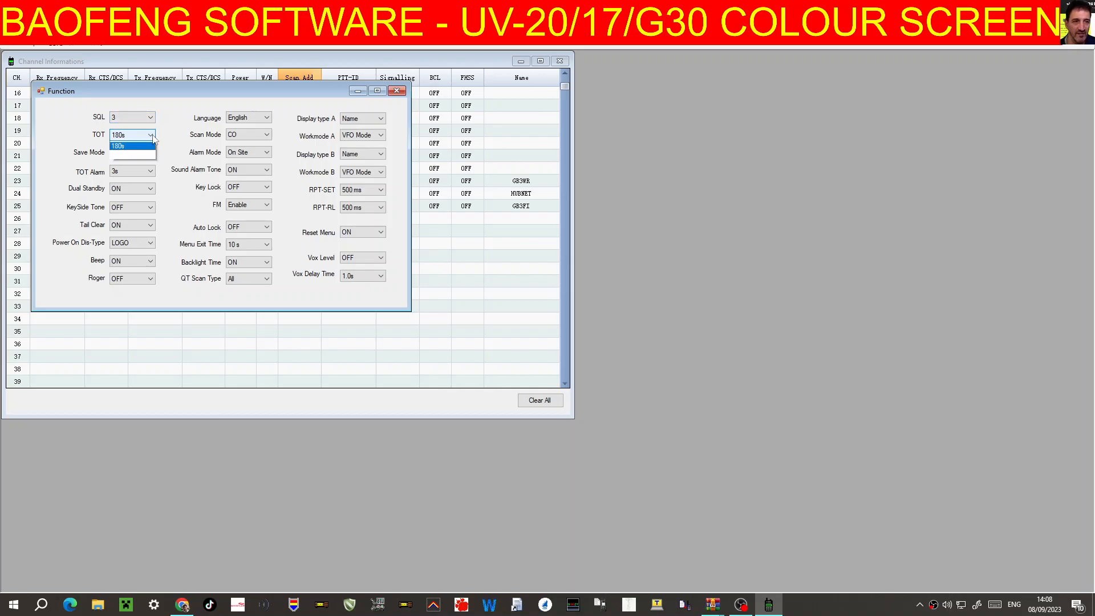
{"action": "left_click", "coordinate": [119, 145]}
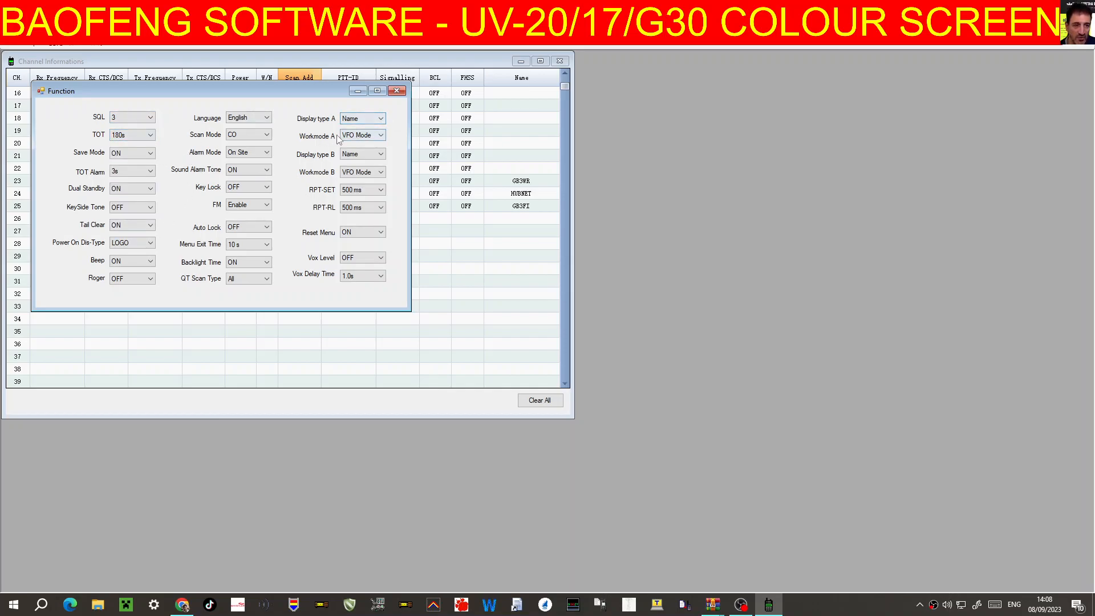
{"action": "left_click", "coordinate": [381, 118]}
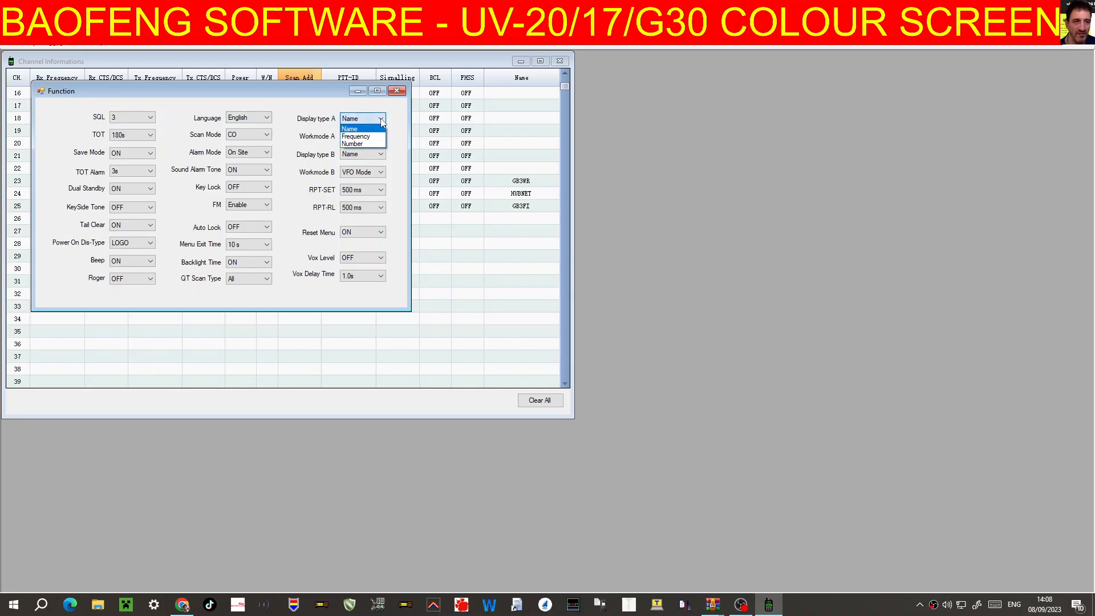
{"action": "left_click", "coordinate": [351, 128]}
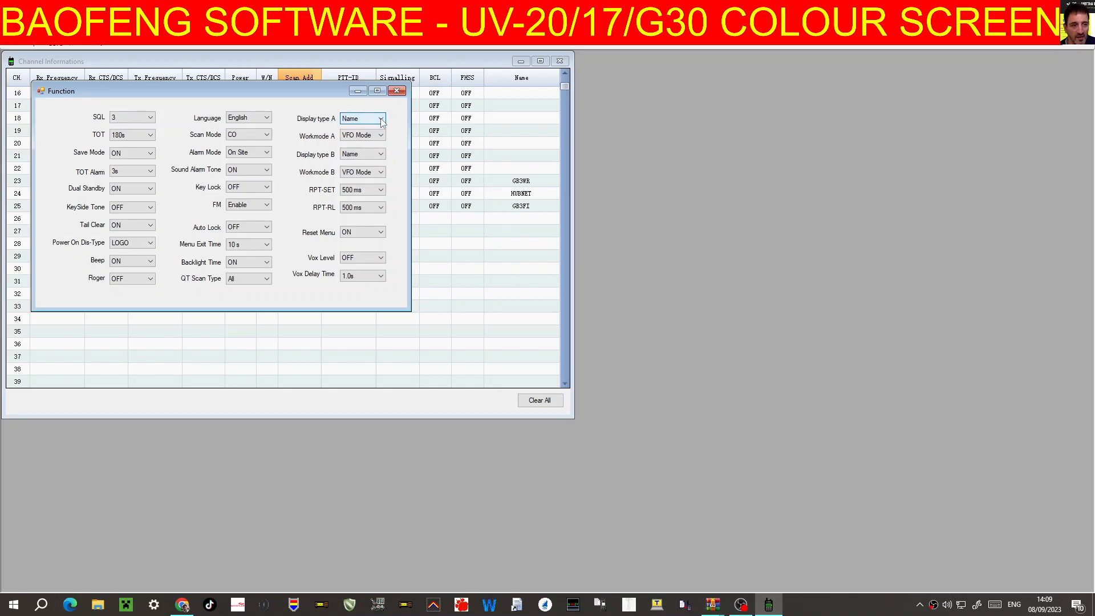
{"action": "left_click", "coordinate": [381, 154]}
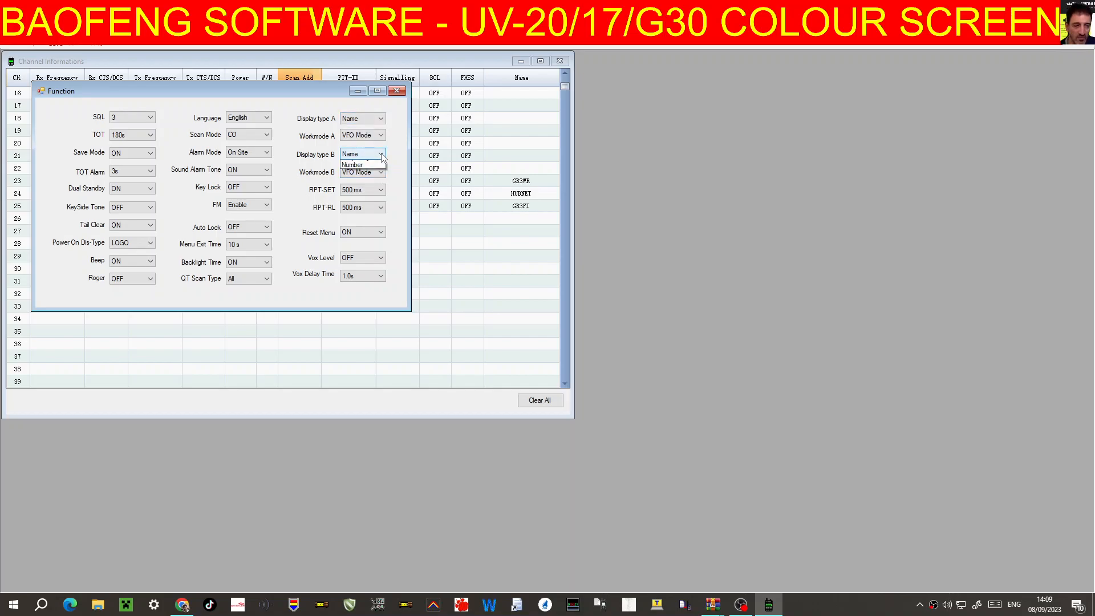
{"action": "left_click", "coordinate": [358, 155]}
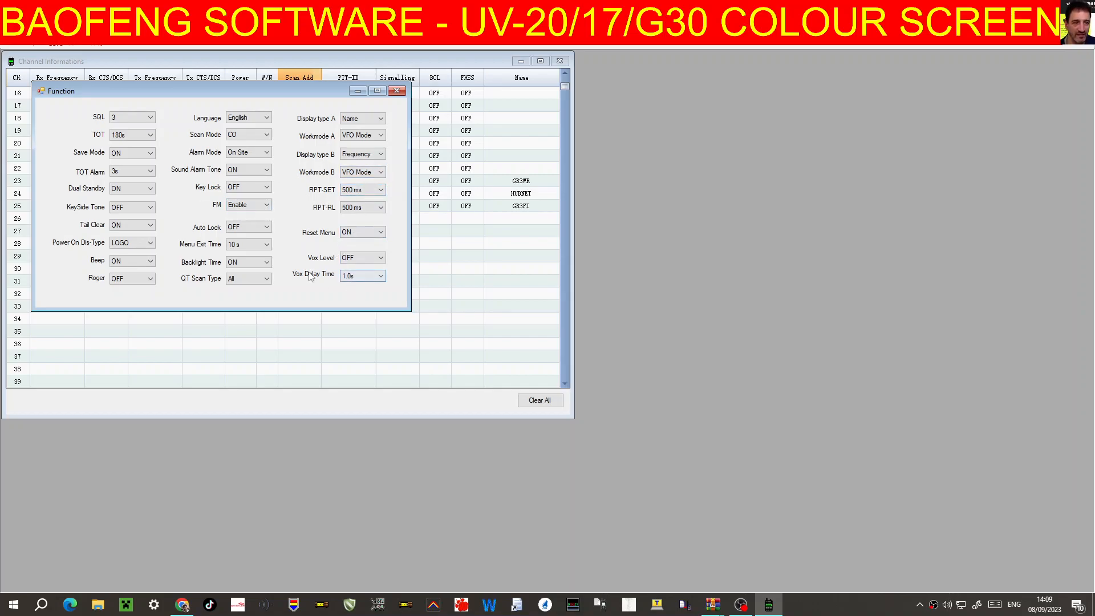
{"action": "left_click", "coordinate": [130, 243]}
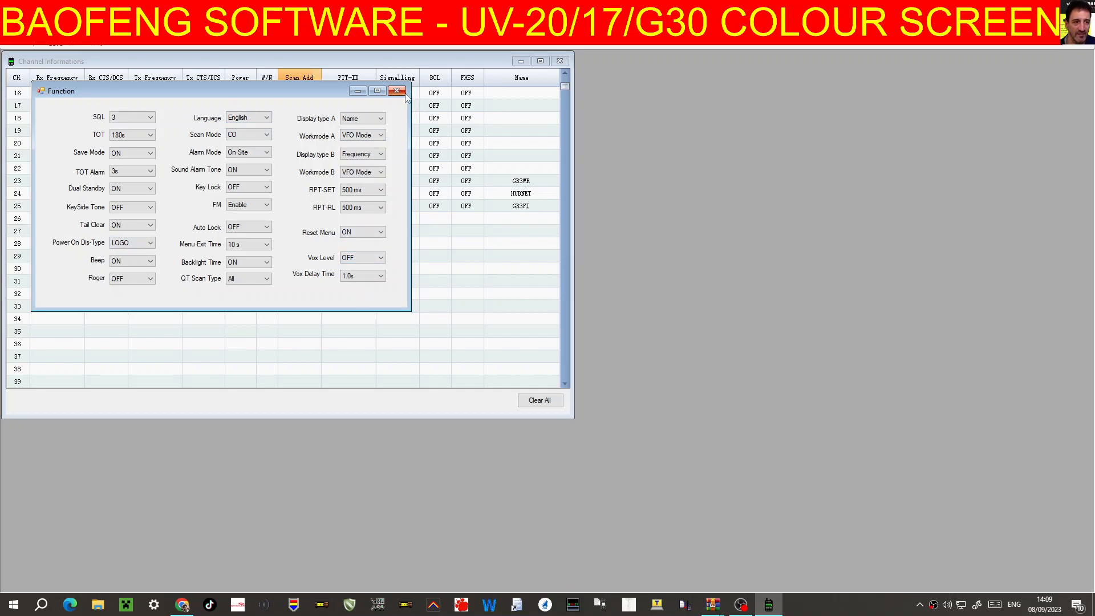
{"action": "left_click", "coordinate": [132, 278]}
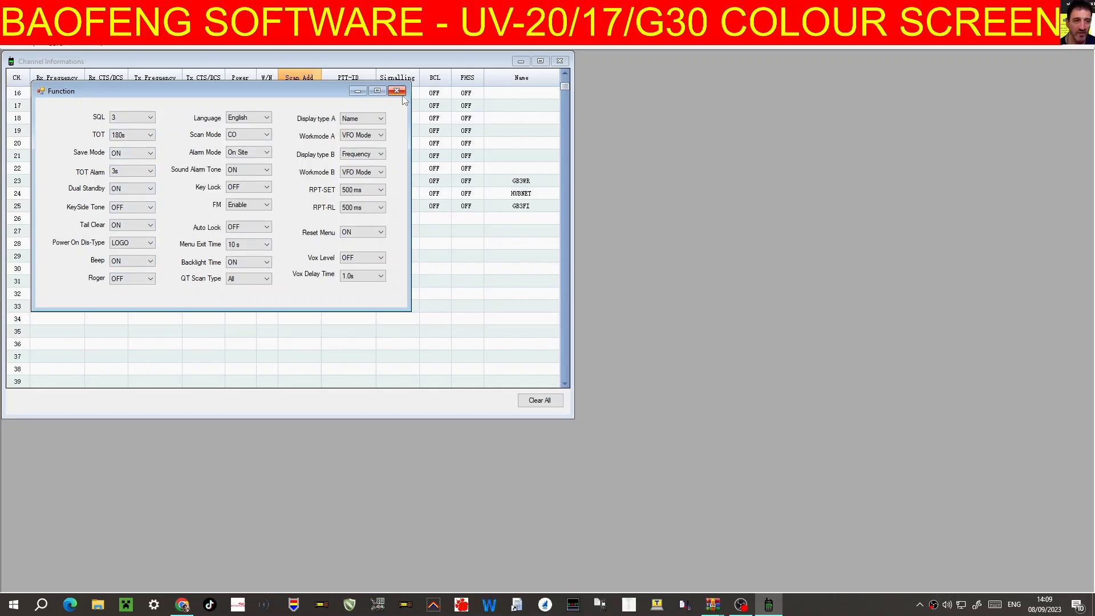
{"action": "left_click", "coordinate": [397, 91]}
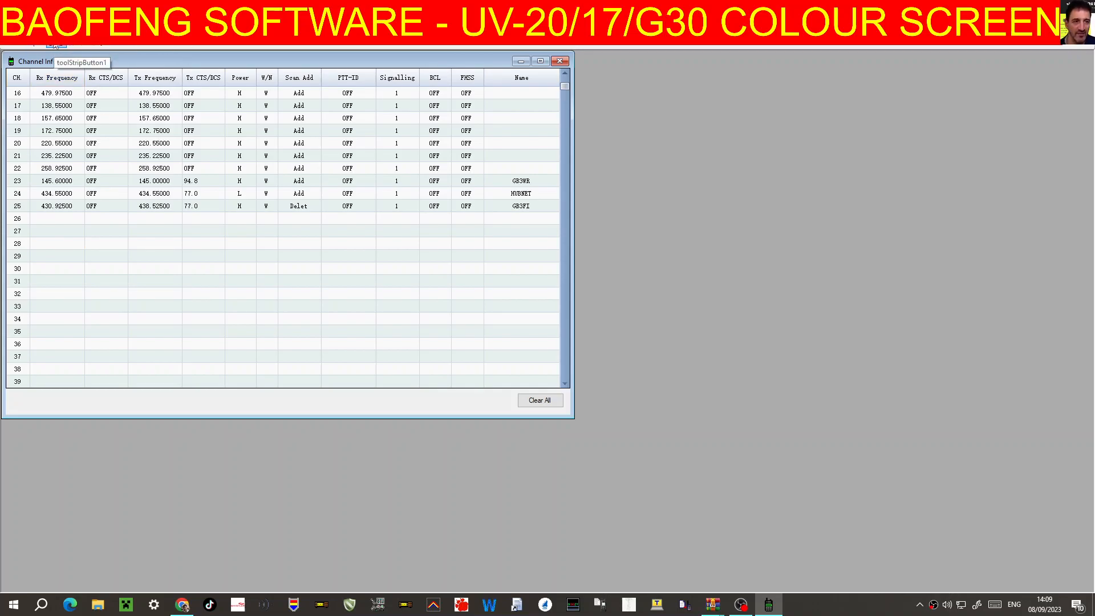
Load UV17.dat from Downloads and start writing it to the radio
{"action": "left_click", "coordinate": [538, 400]}
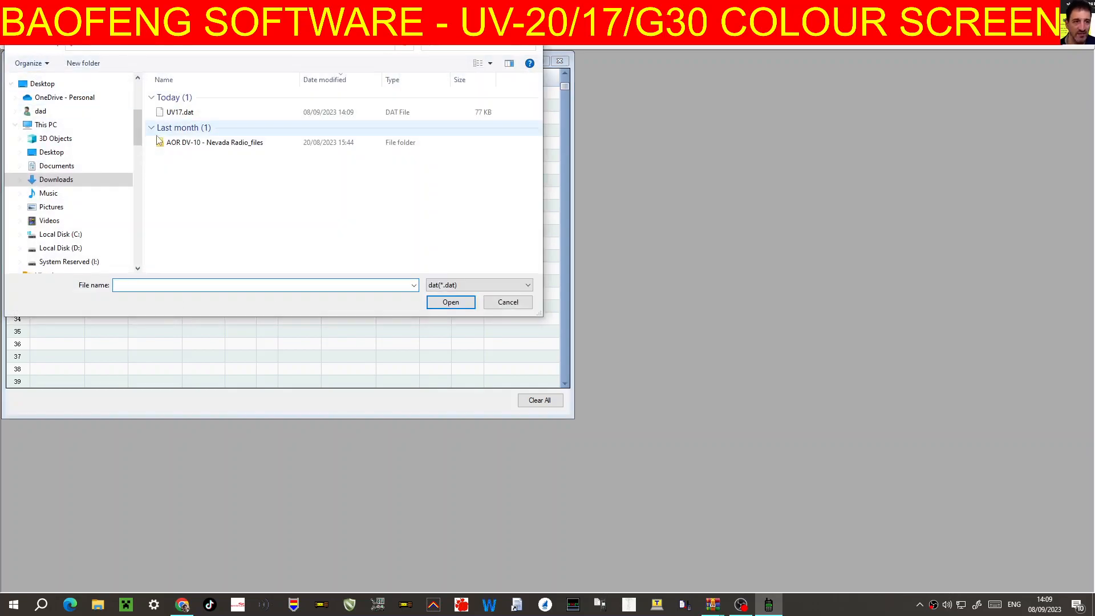
{"action": "left_click", "coordinate": [507, 301]}
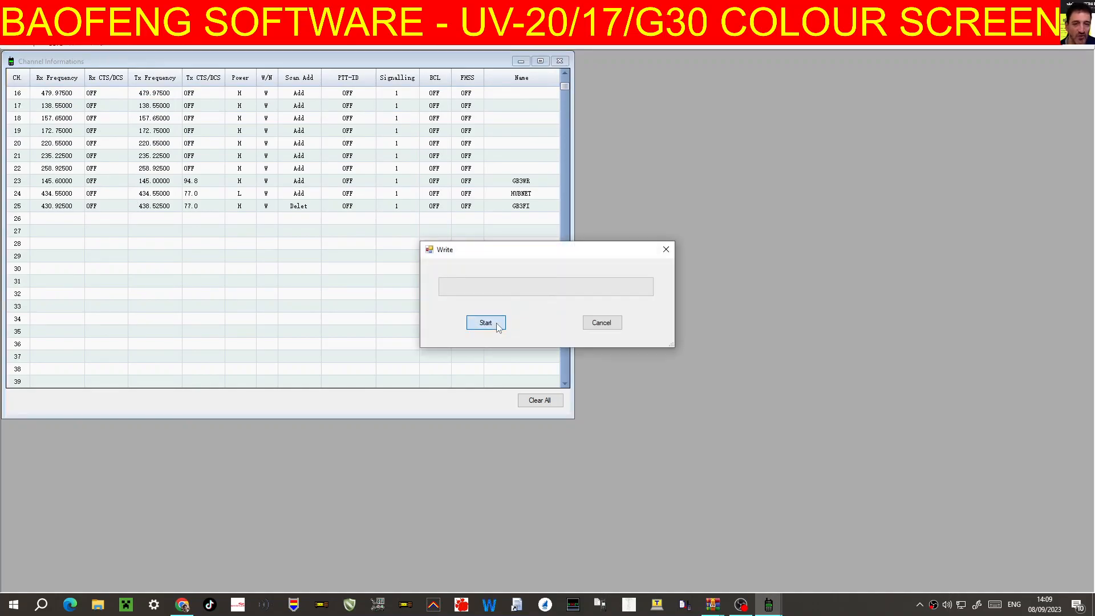
{"action": "left_click", "coordinate": [485, 322]}
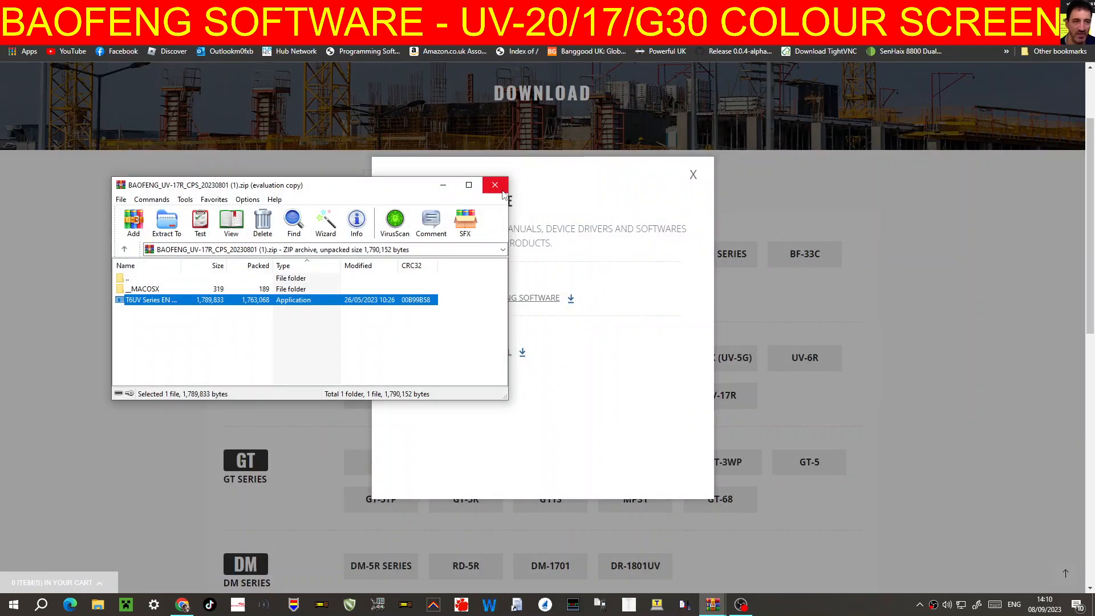
Close the CPS archive and UV-17R Manuals & Software pop-up, then view the download list
{"action": "left_click", "coordinate": [495, 184]}
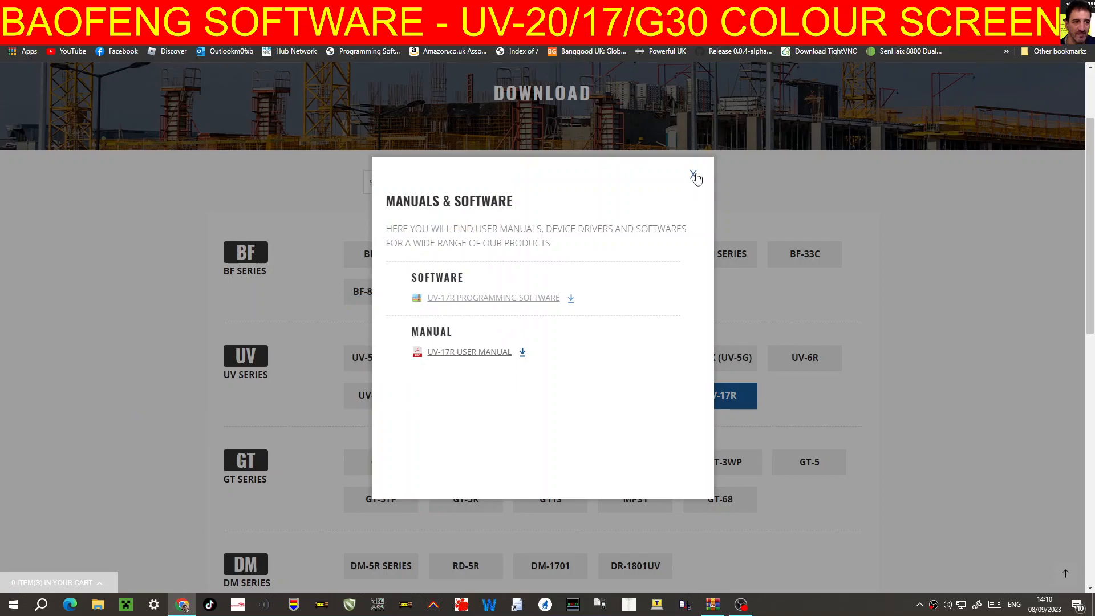
{"action": "left_click", "coordinate": [692, 173]}
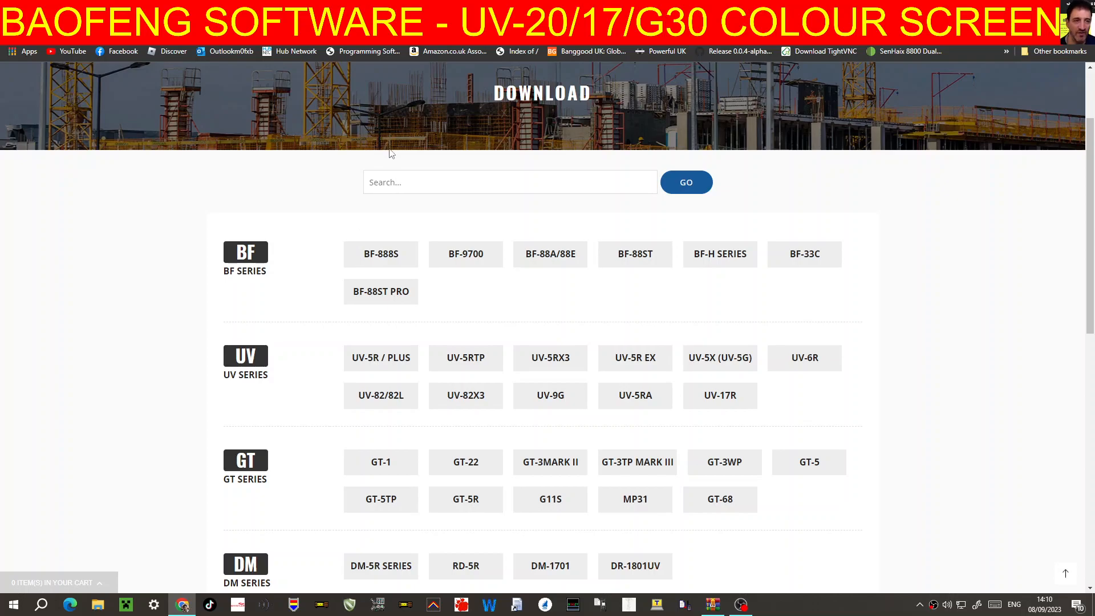
{"action": "scroll", "scroll_direction": "down", "scroll_amount": 3}
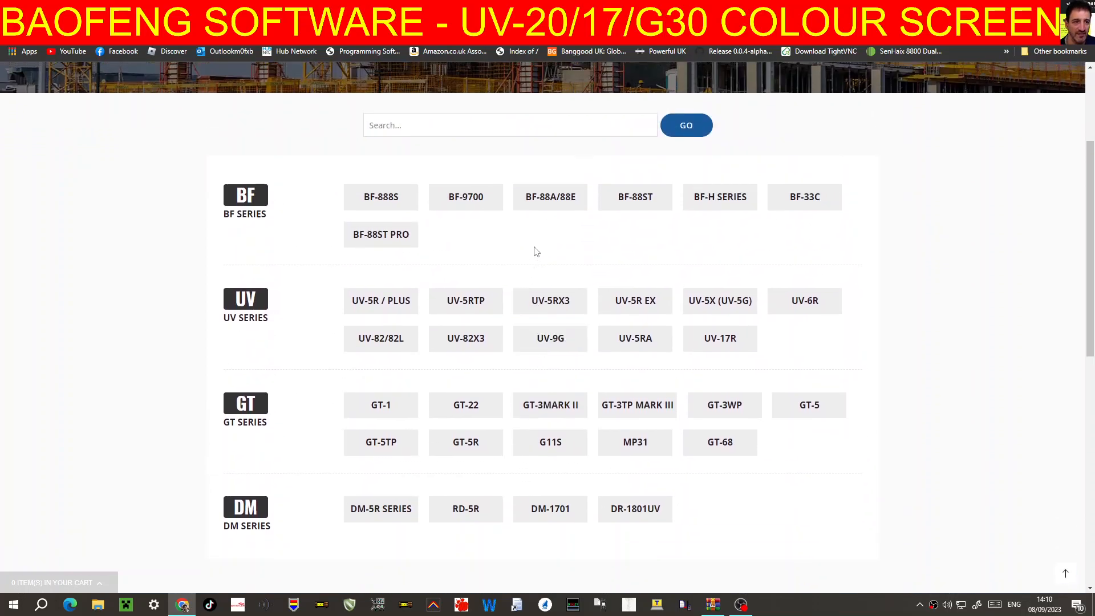
{"action": "mouse_move", "coordinate": [534, 246]}
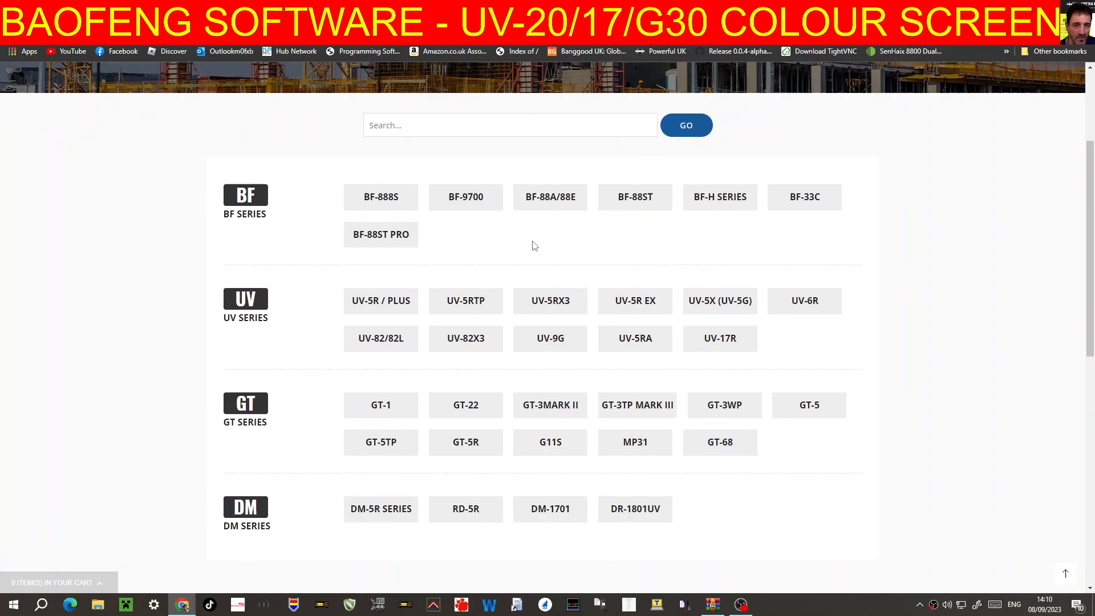